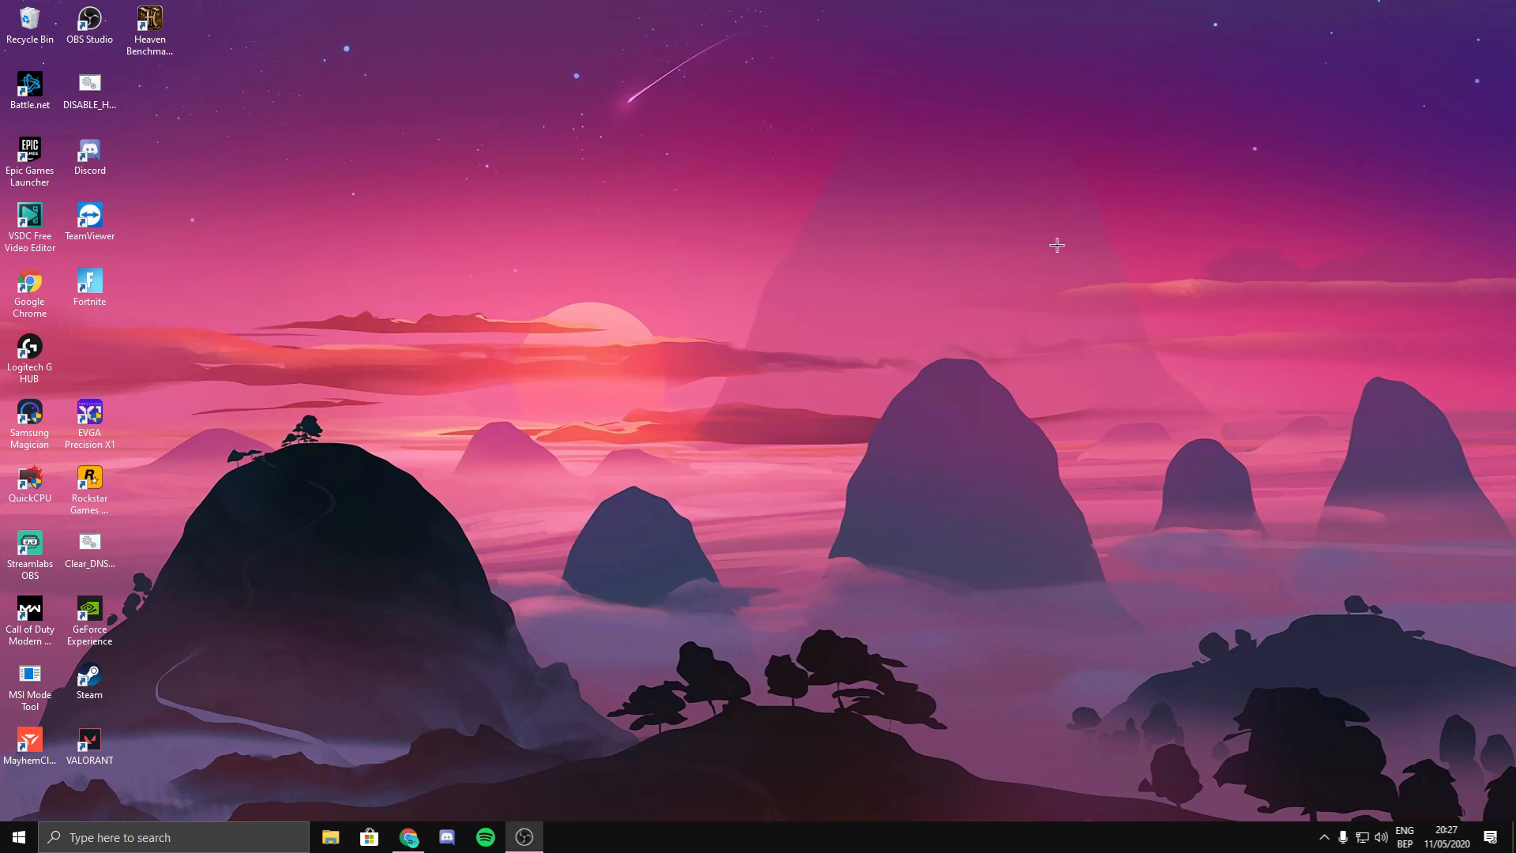
mouse_move(815, 218)
type("Regios")
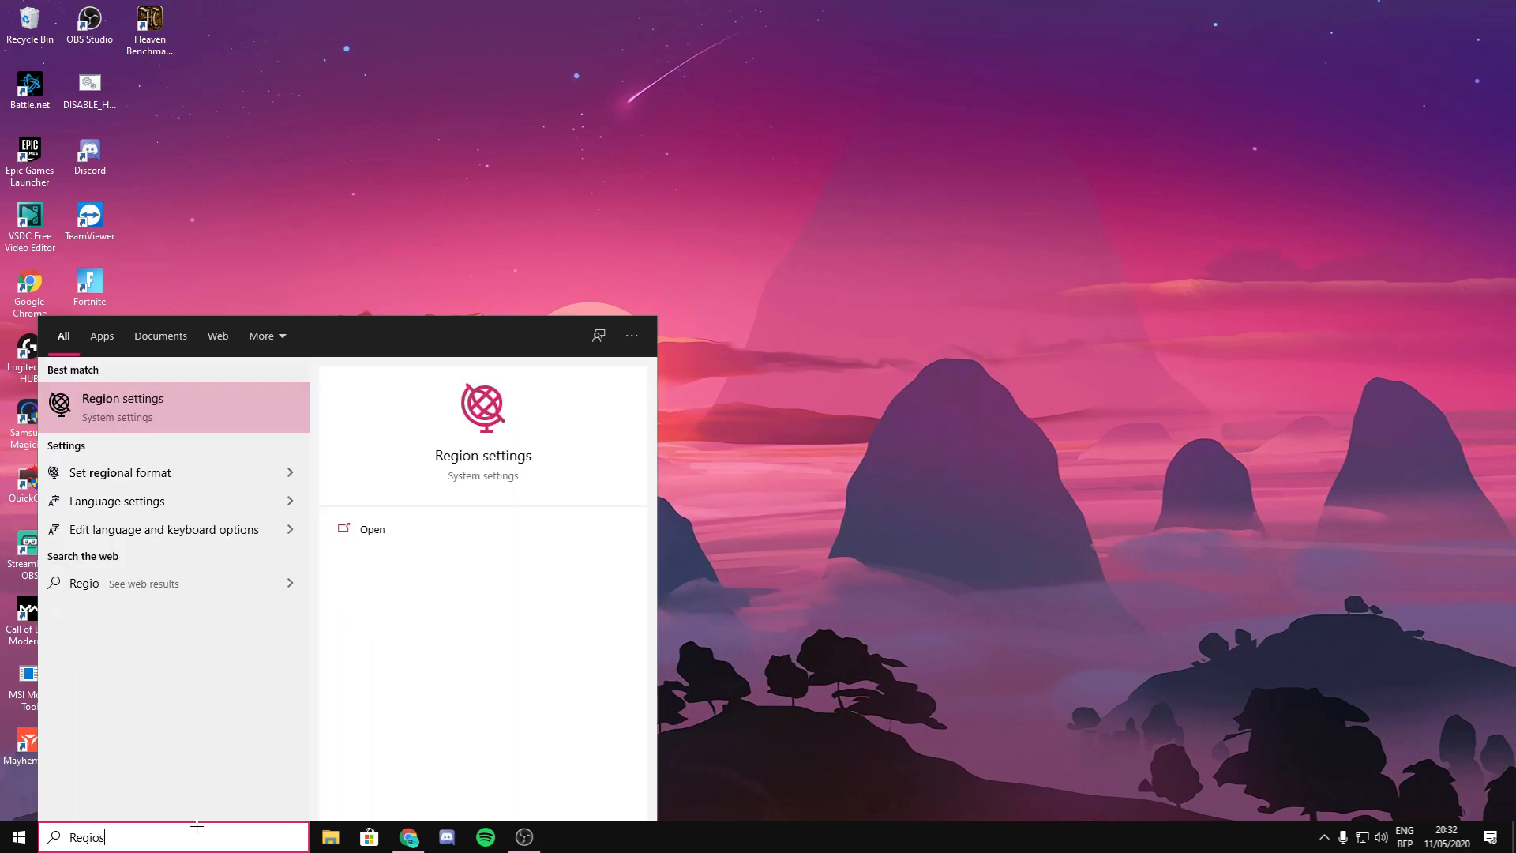
Search for 'Registry Editor' and run it as administrator.
type("Registry Editor")
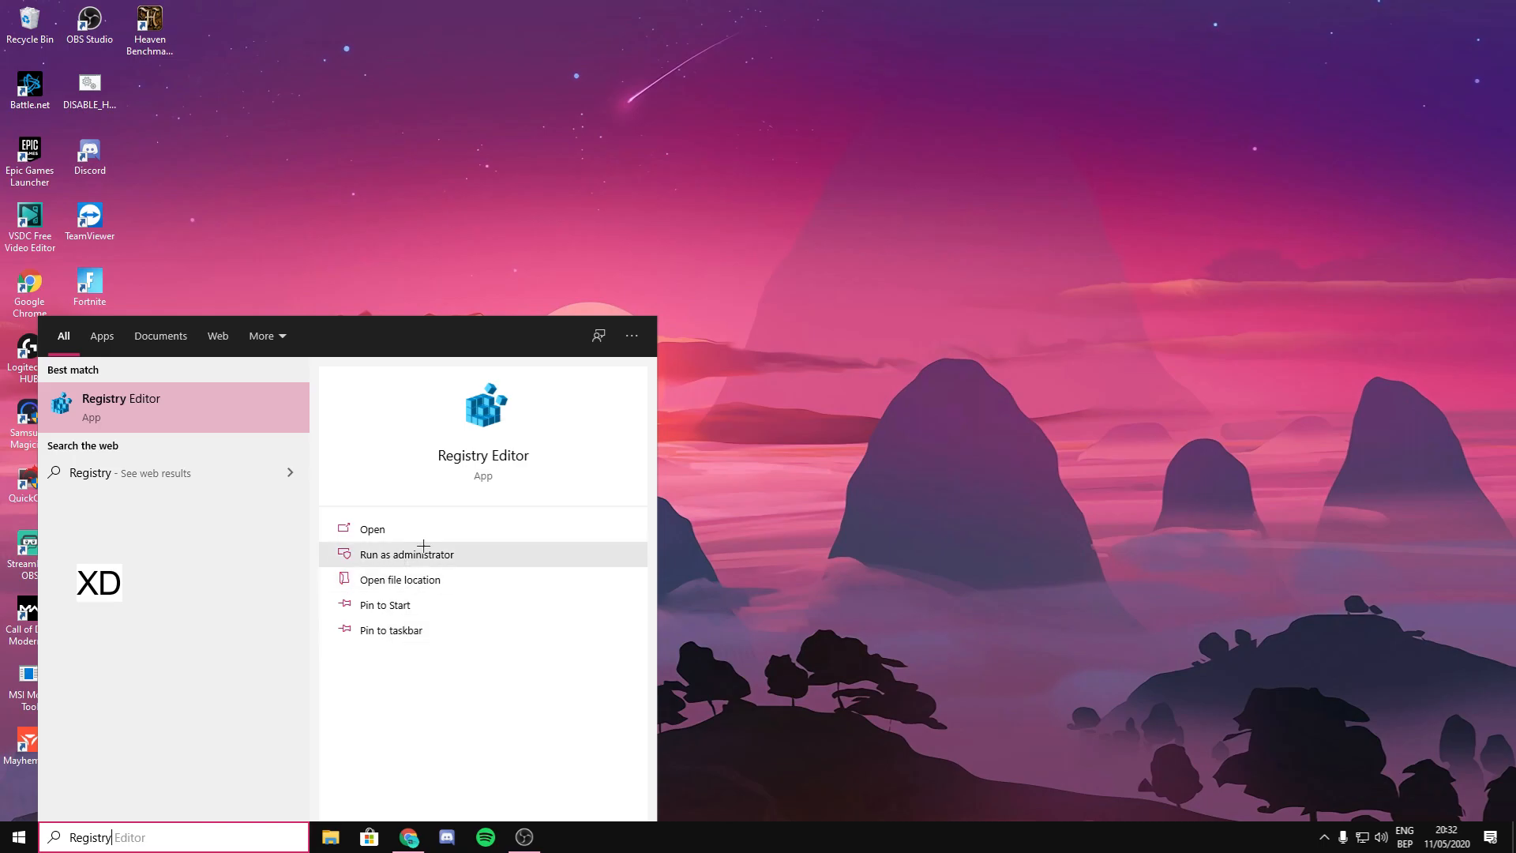
left_click(406, 554)
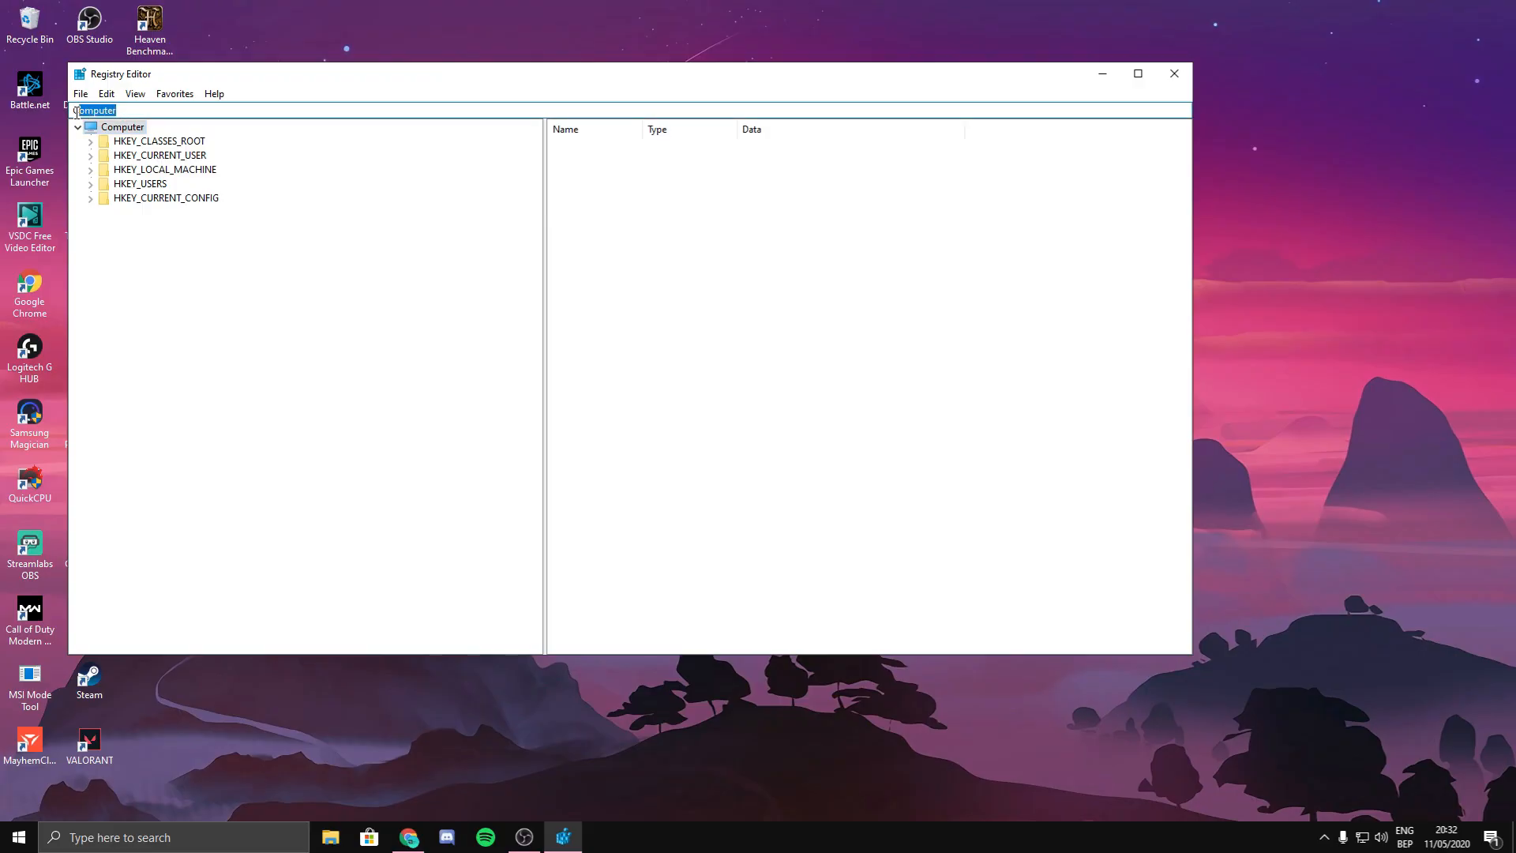
Go to HKLM\SYSTEM\CurrentControlSet\Services\Tcpip\Parameters\Interfaces and select the active interface GUID.
type("HKEY_LOCAL_MACHINE\\SYSTEM\\CurrentControlSet\\Services\\Tcpip\\Parameters\\Interfaces")
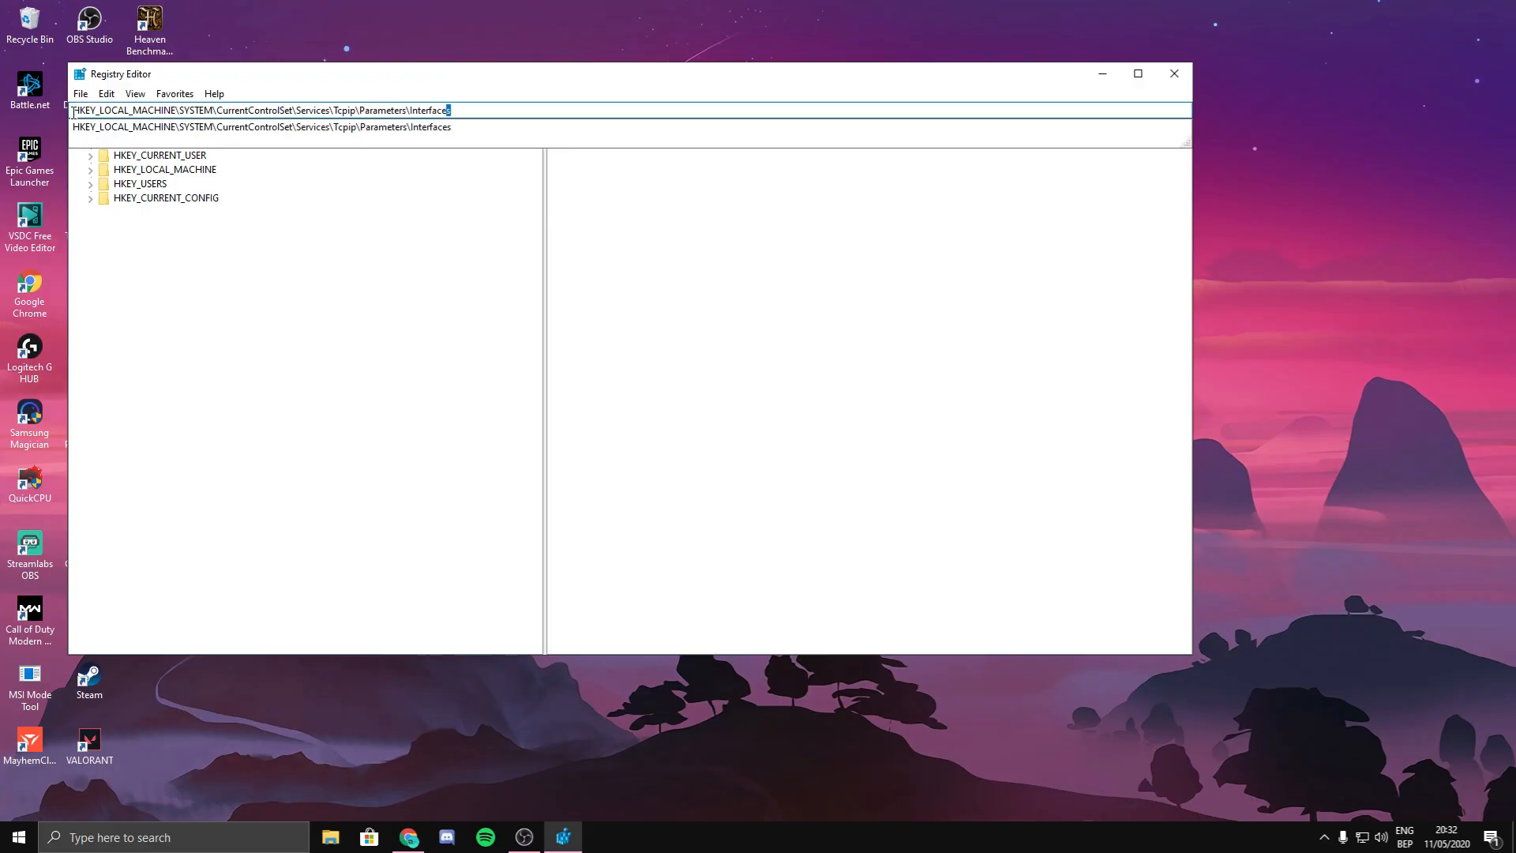
key("enter")
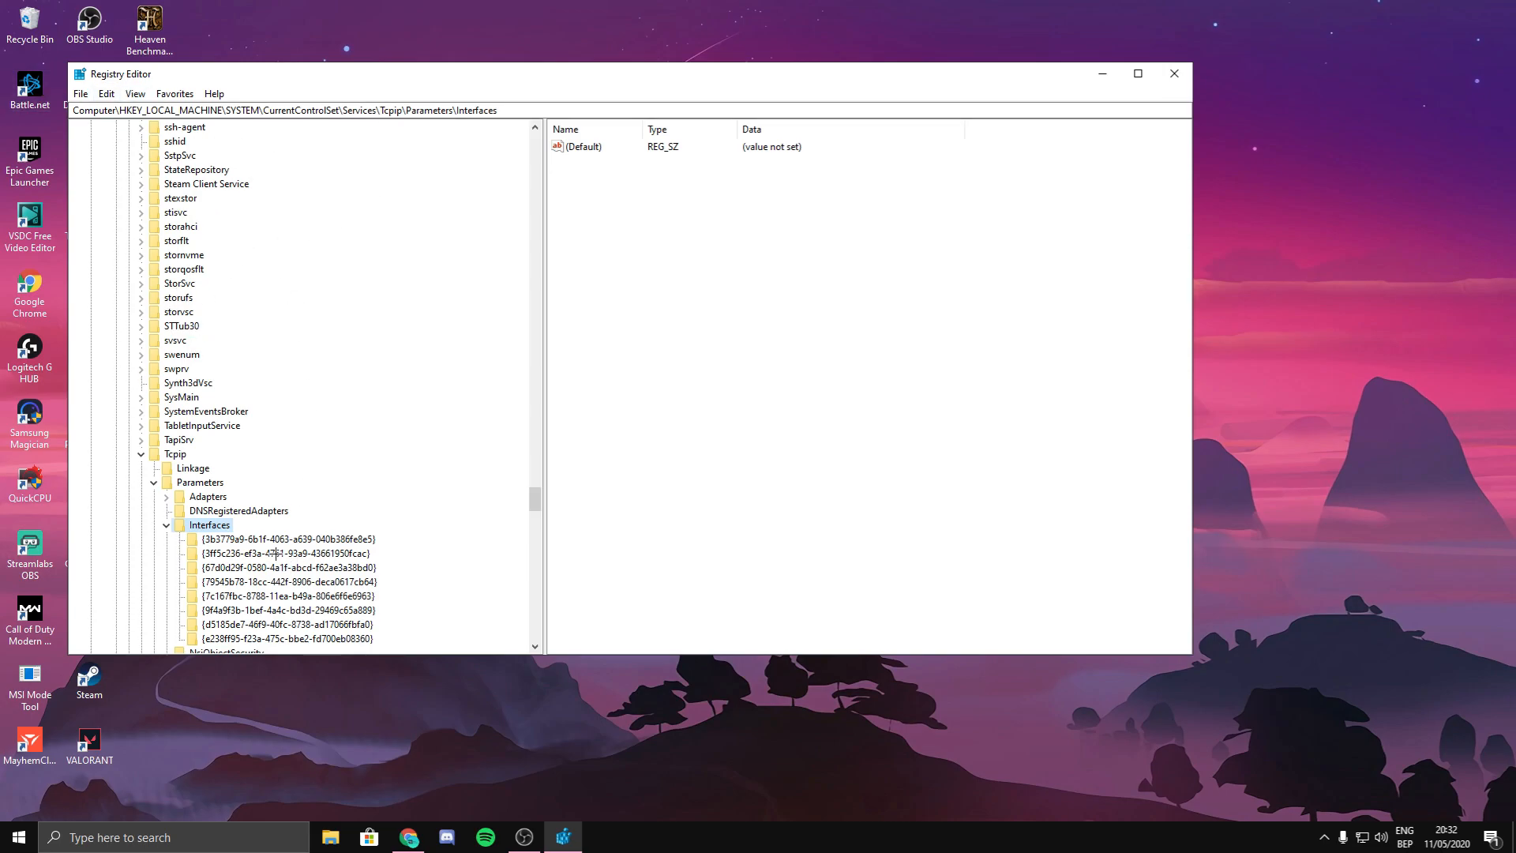
left_click(285, 552)
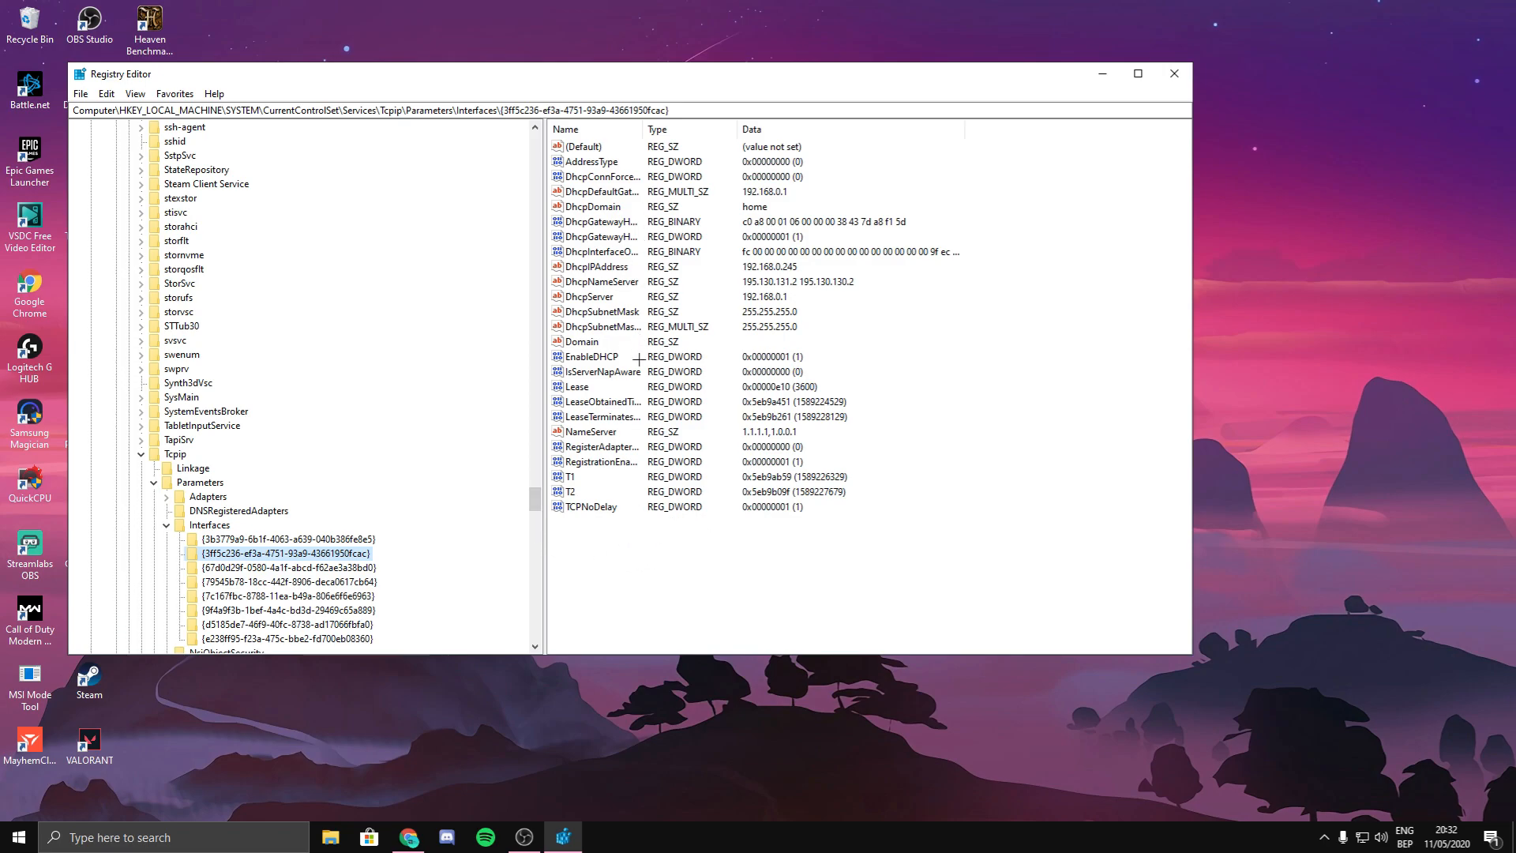
mouse_move(645, 563)
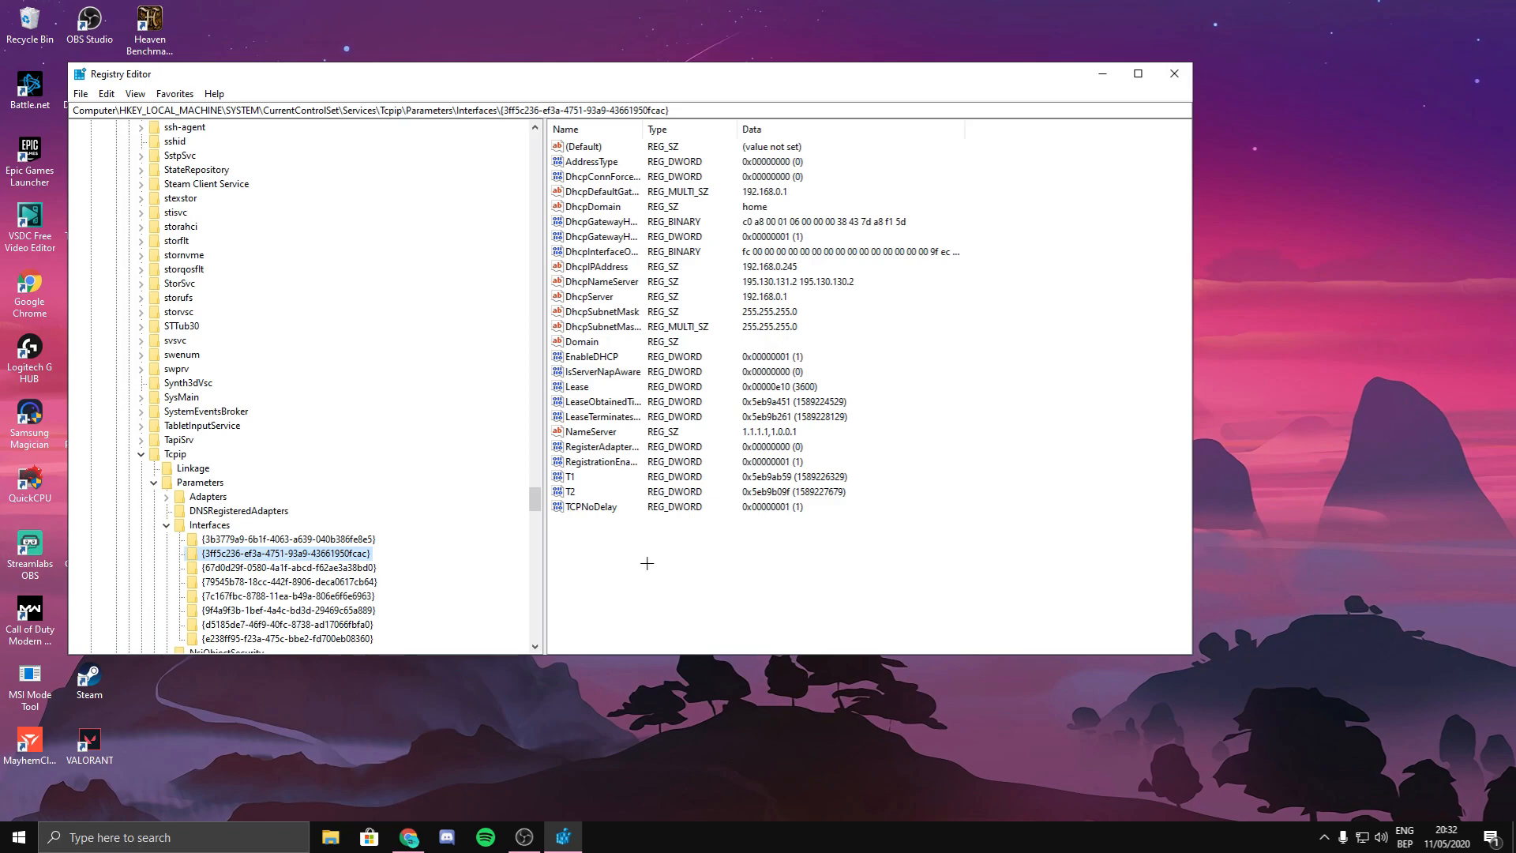
mouse_move(591, 539)
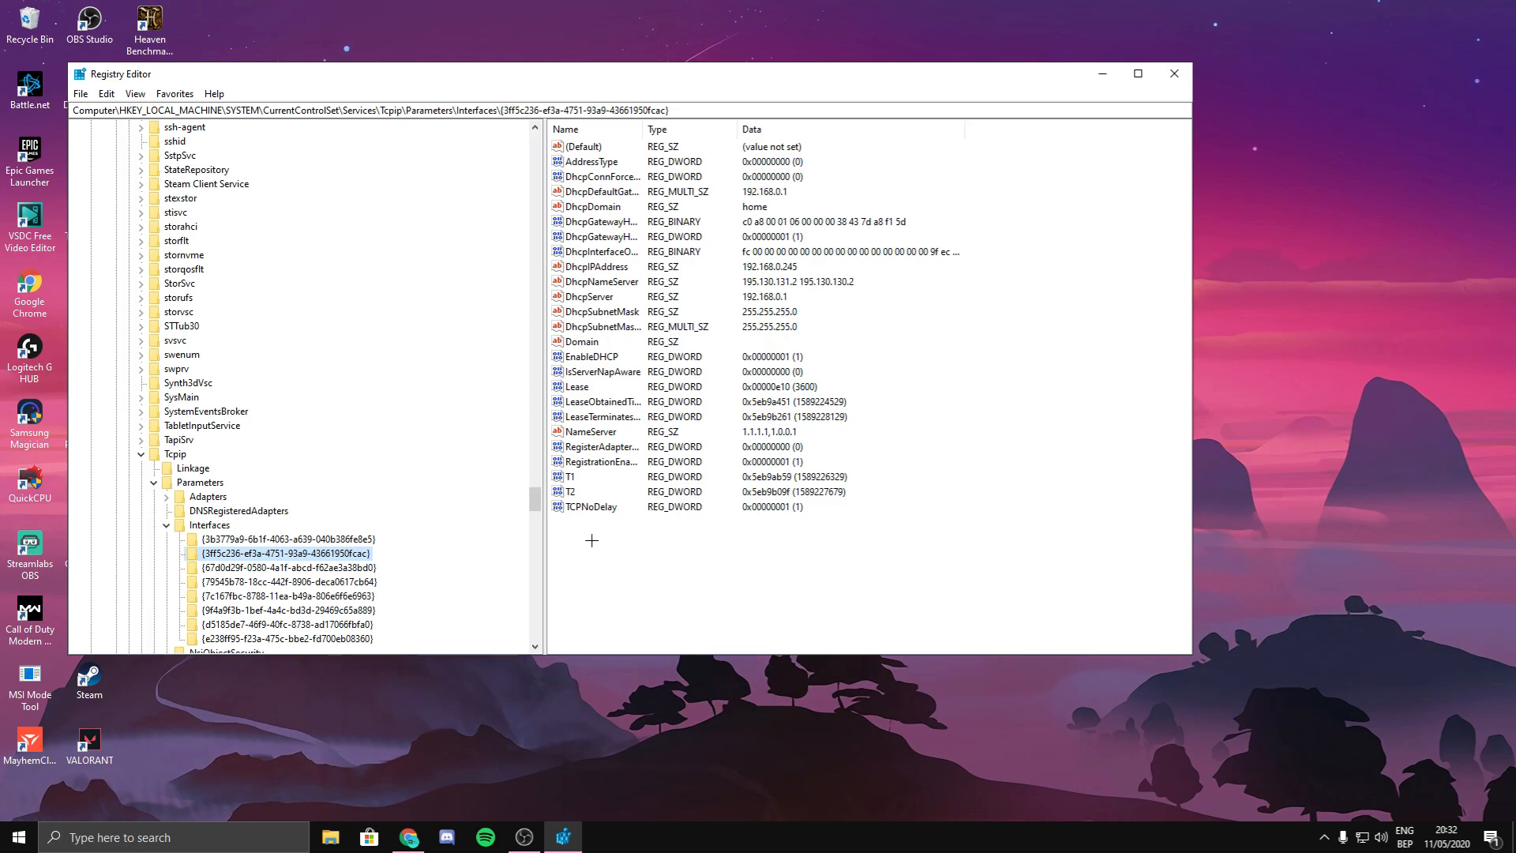
Create a DWORD (32-bit) value named TCPNoDelay with data 1.
right_click(585, 505)
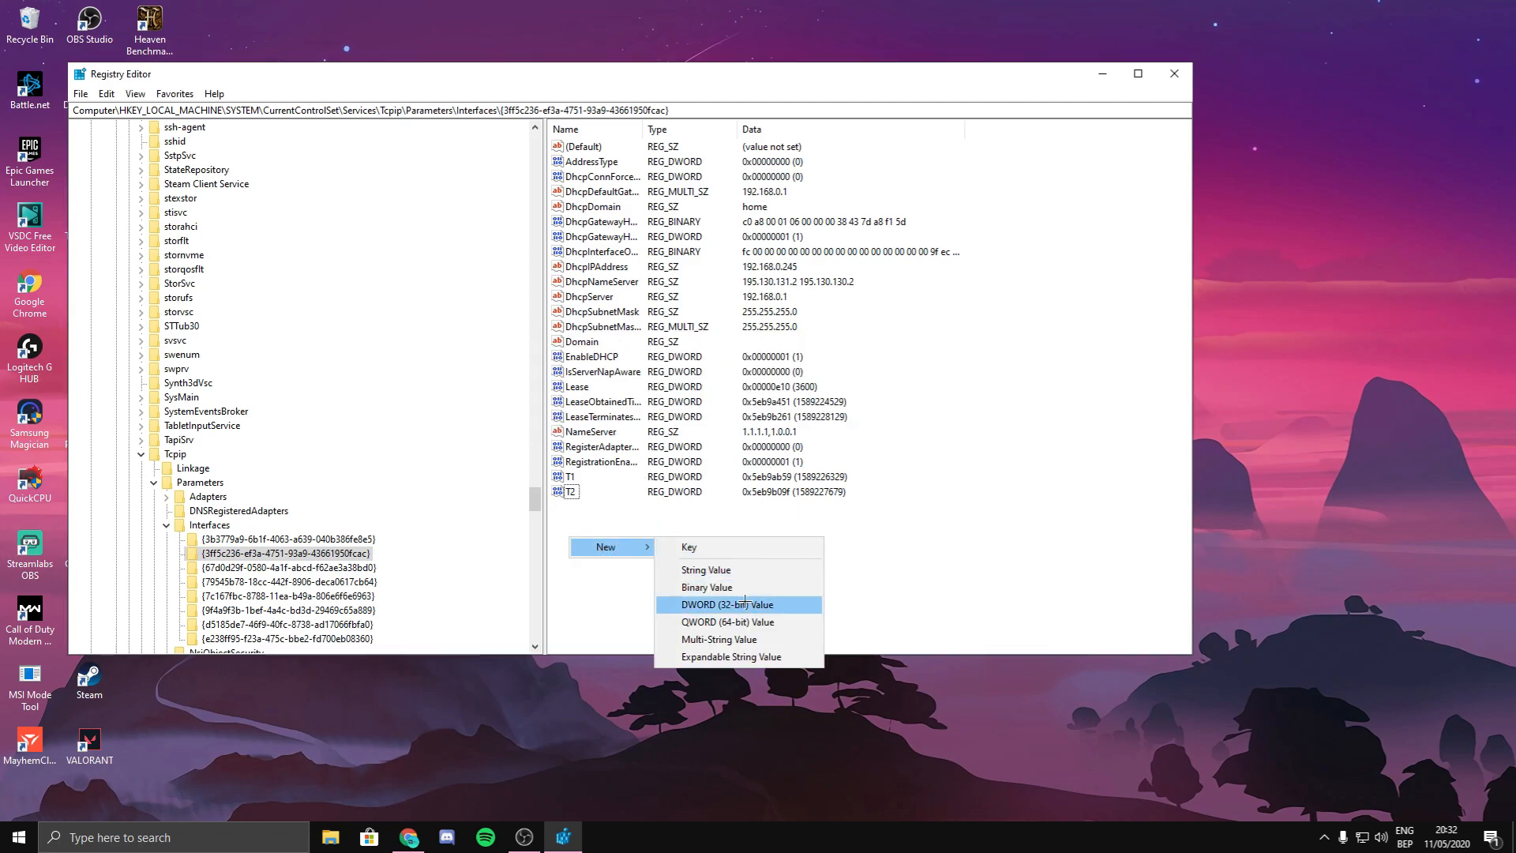
left_click(730, 604)
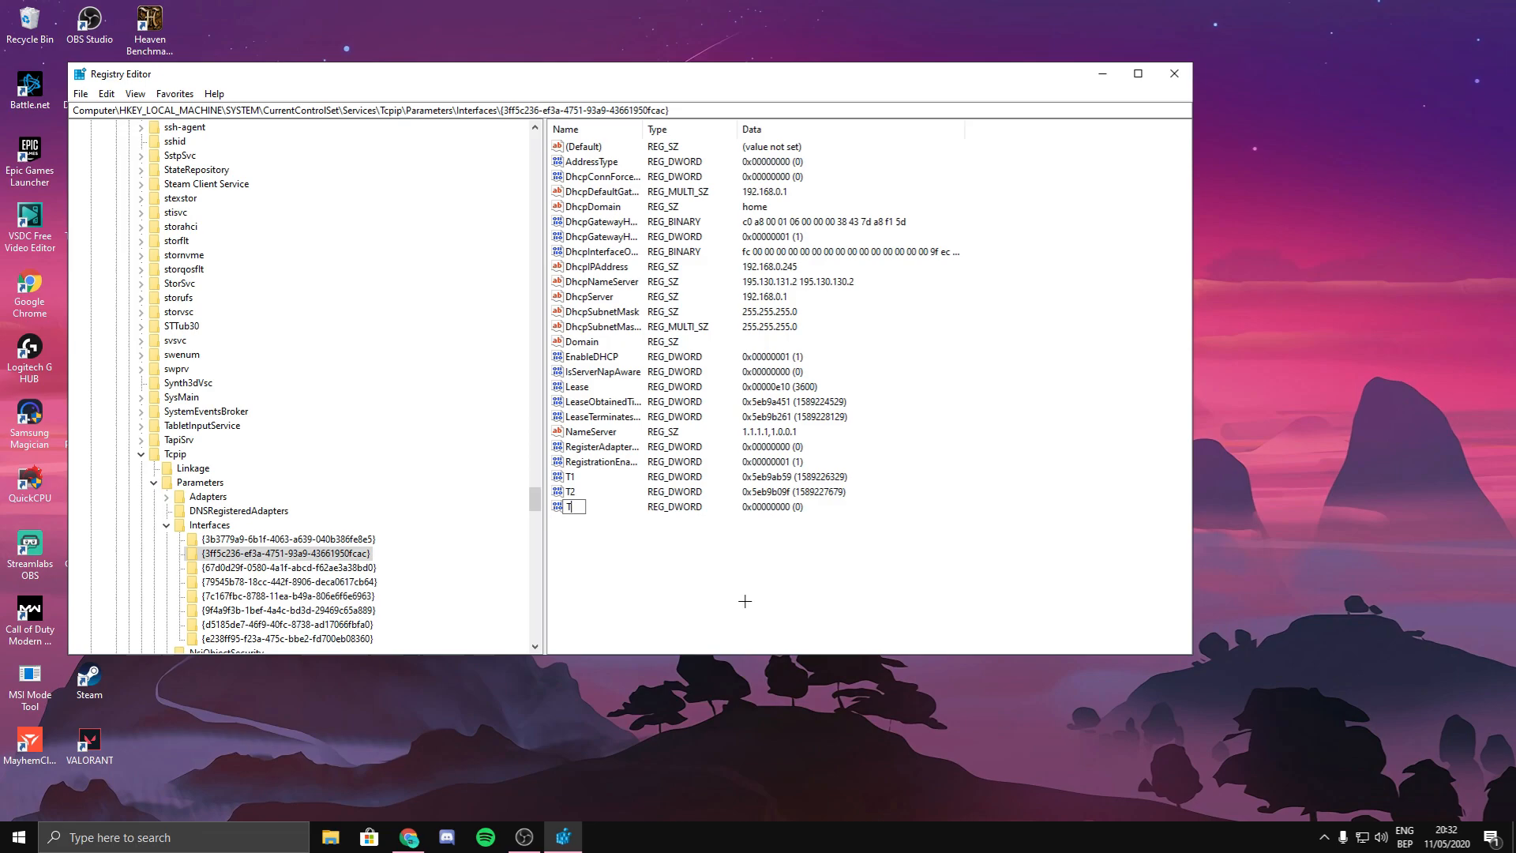
type("CPNoDelay")
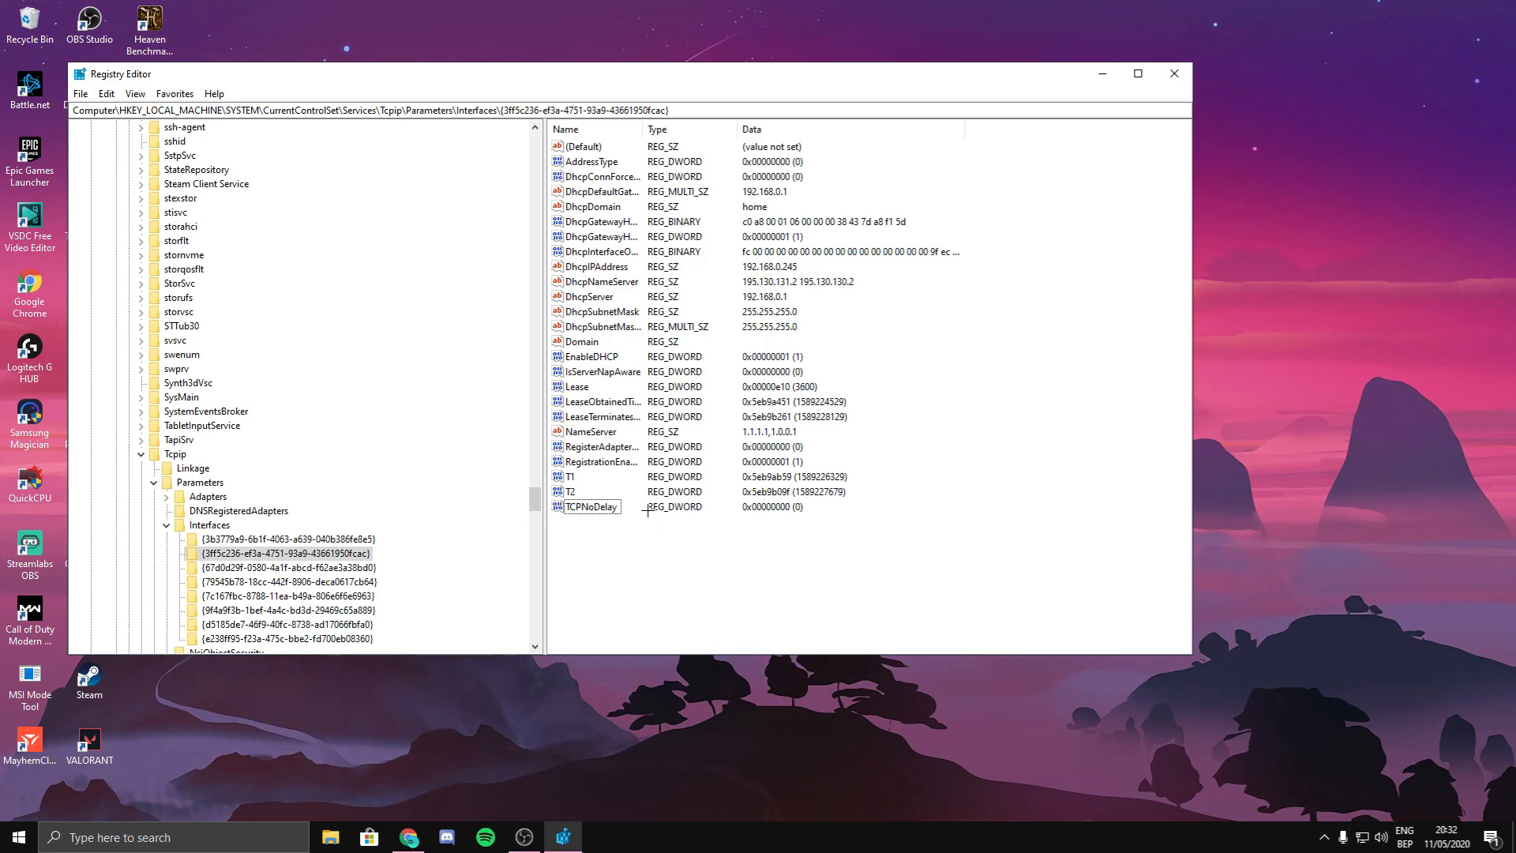
double_click(590, 507)
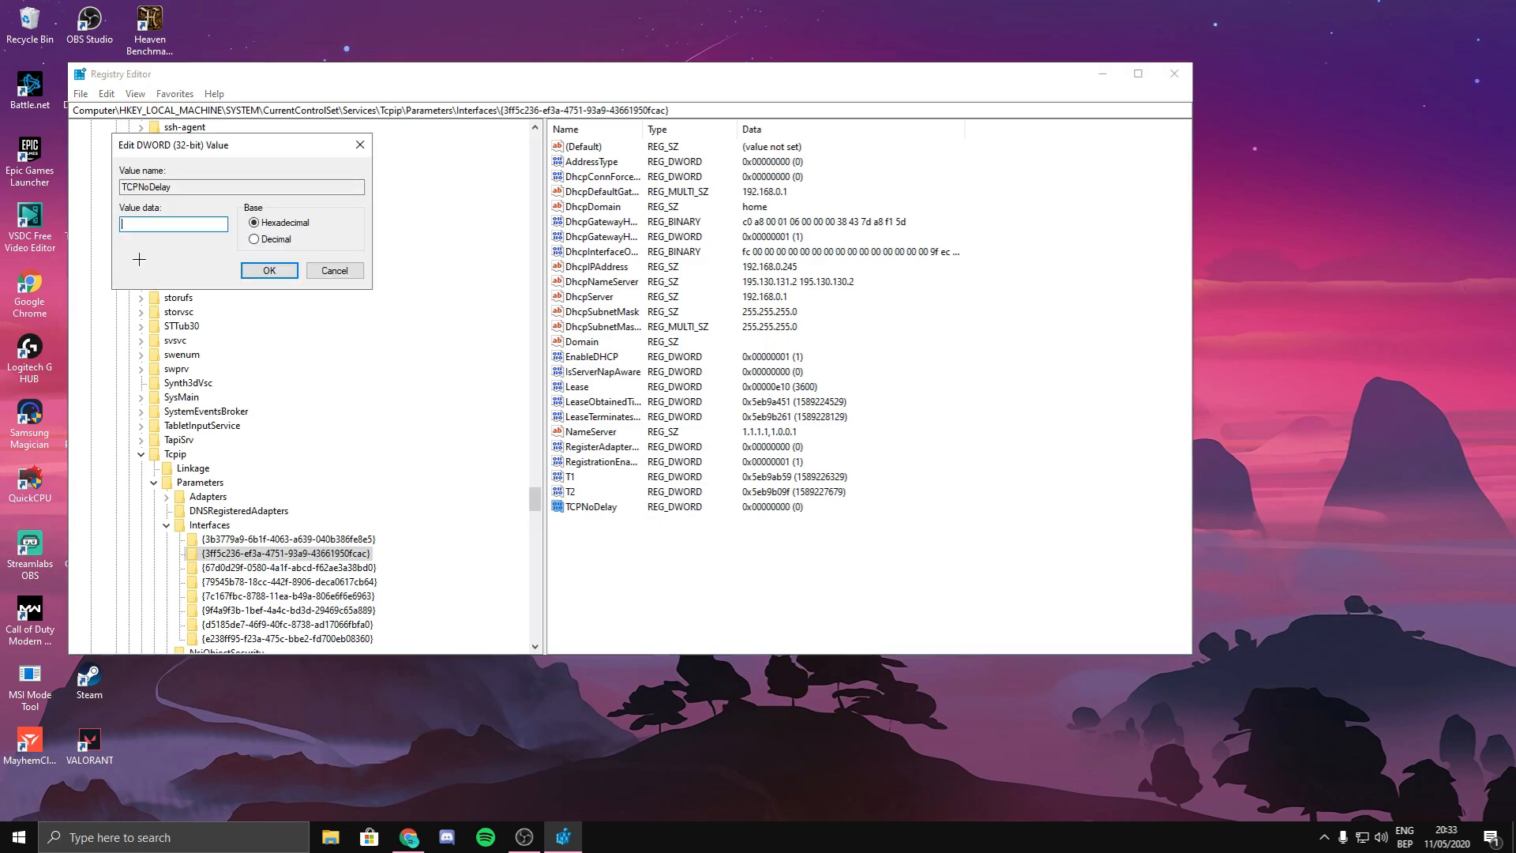
type("1")
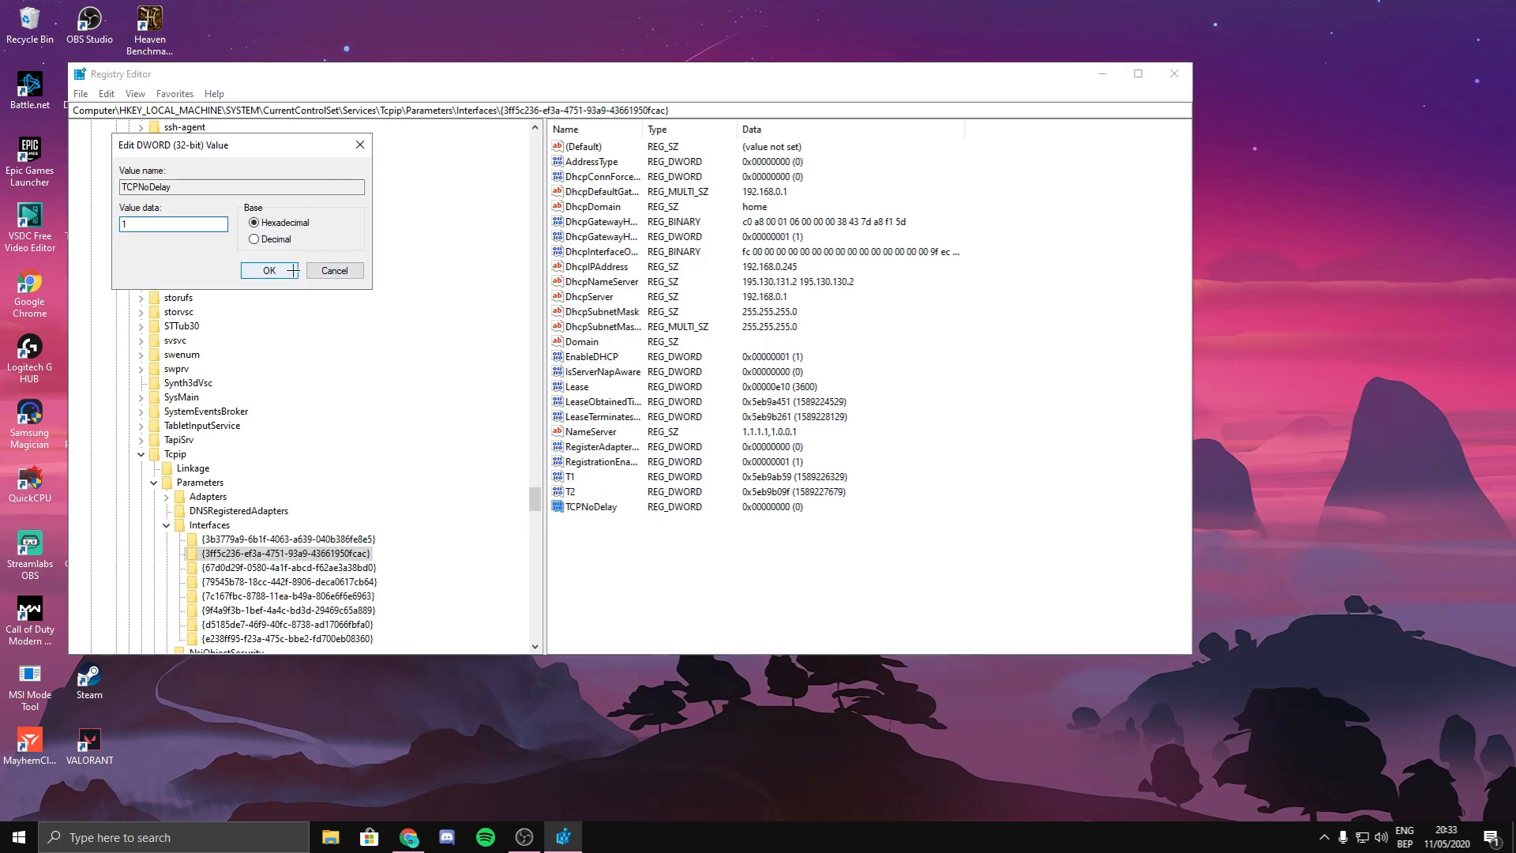
left_click(269, 270)
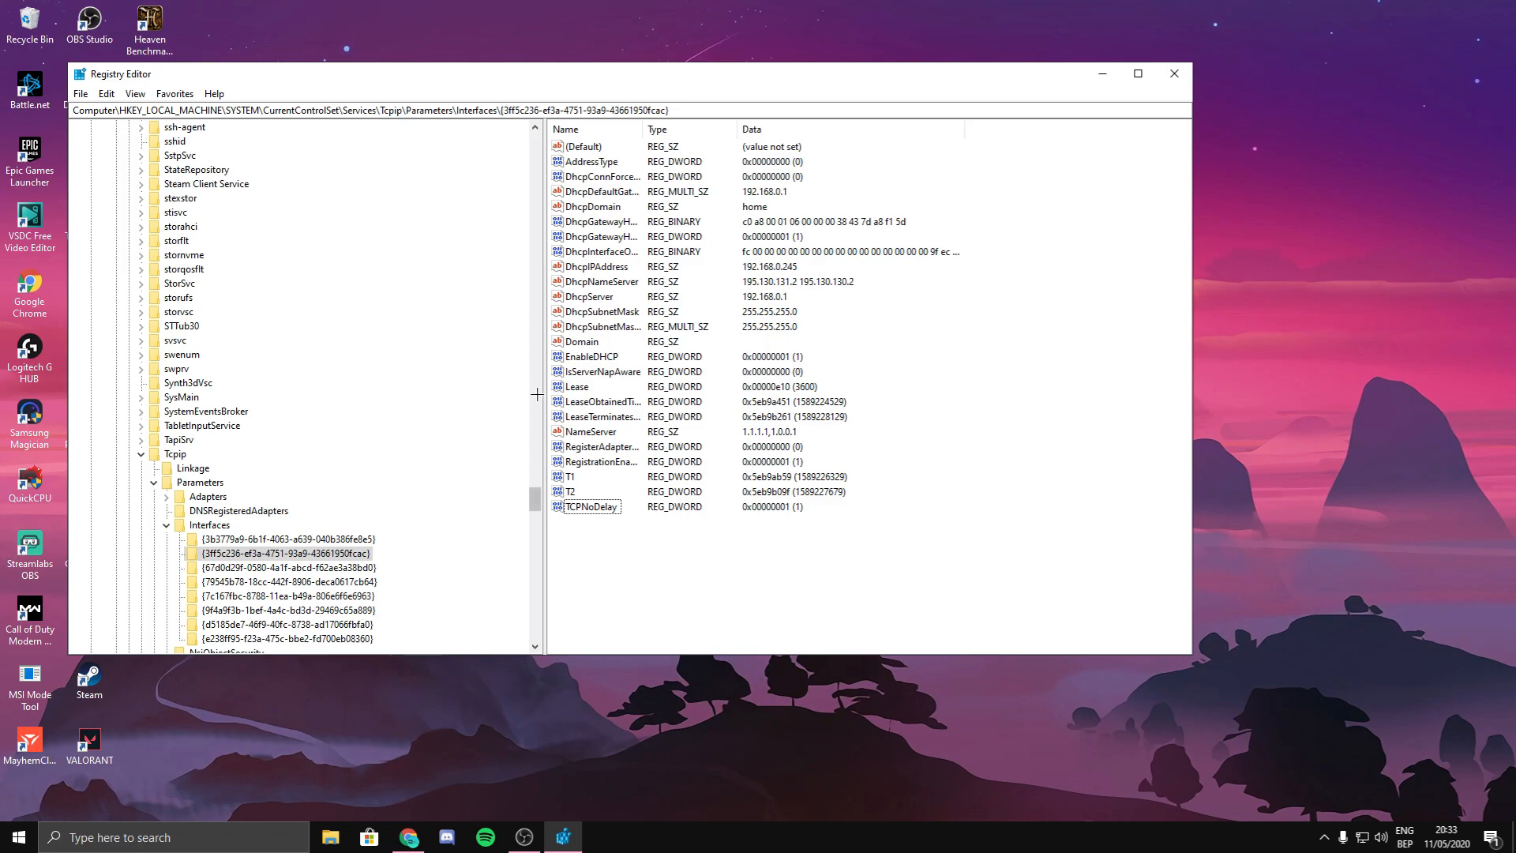
Navigate to HKLM\SOFTWARE\Microsoft\Windows NT\CurrentVersion\Multimedia\SystemProfile via the address bar.
scroll("down", 3)
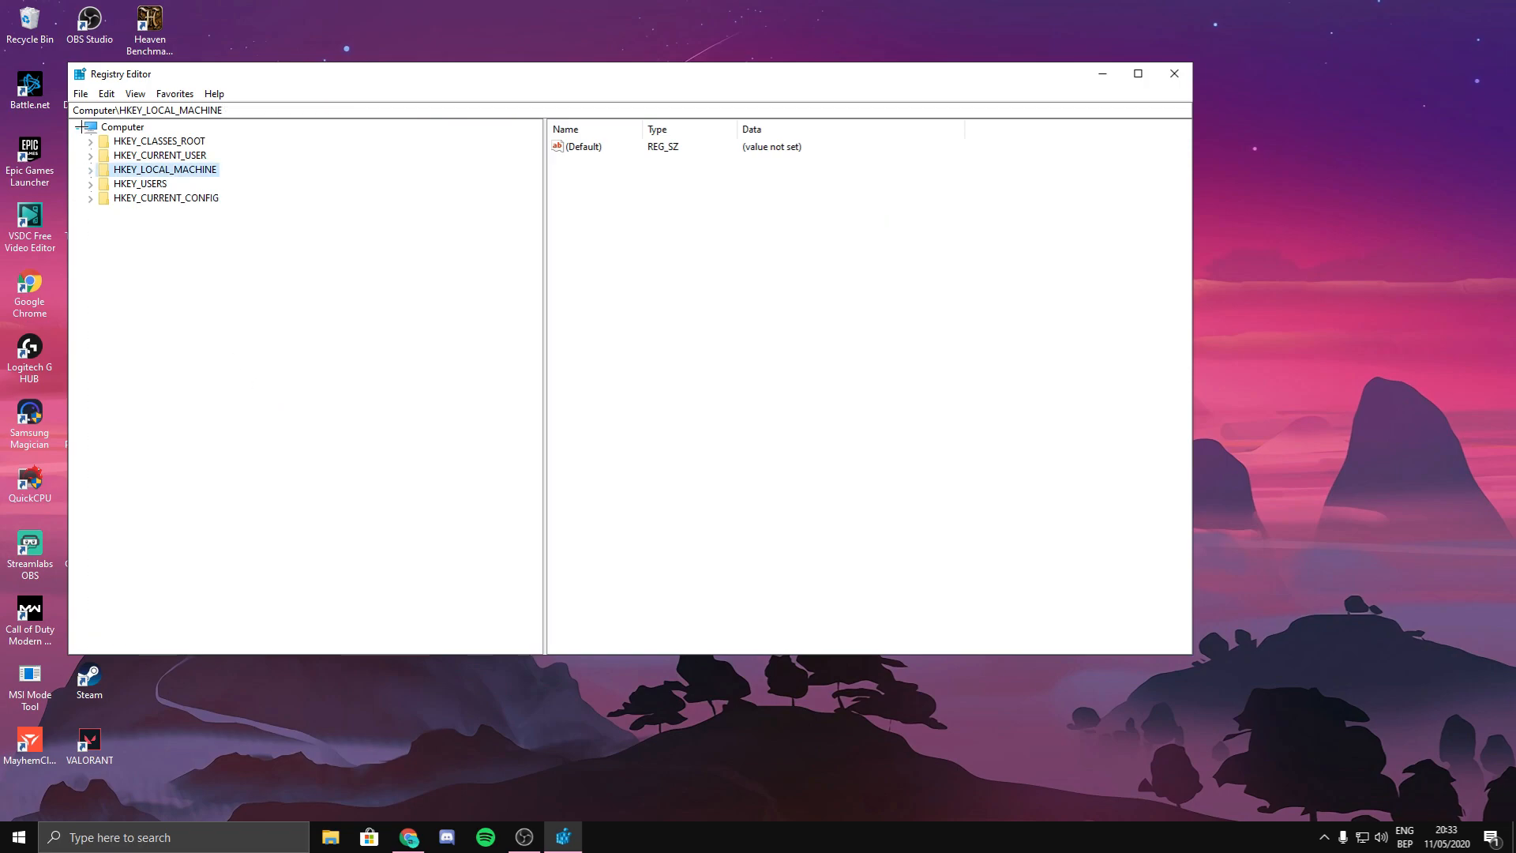
left_click(122, 126)
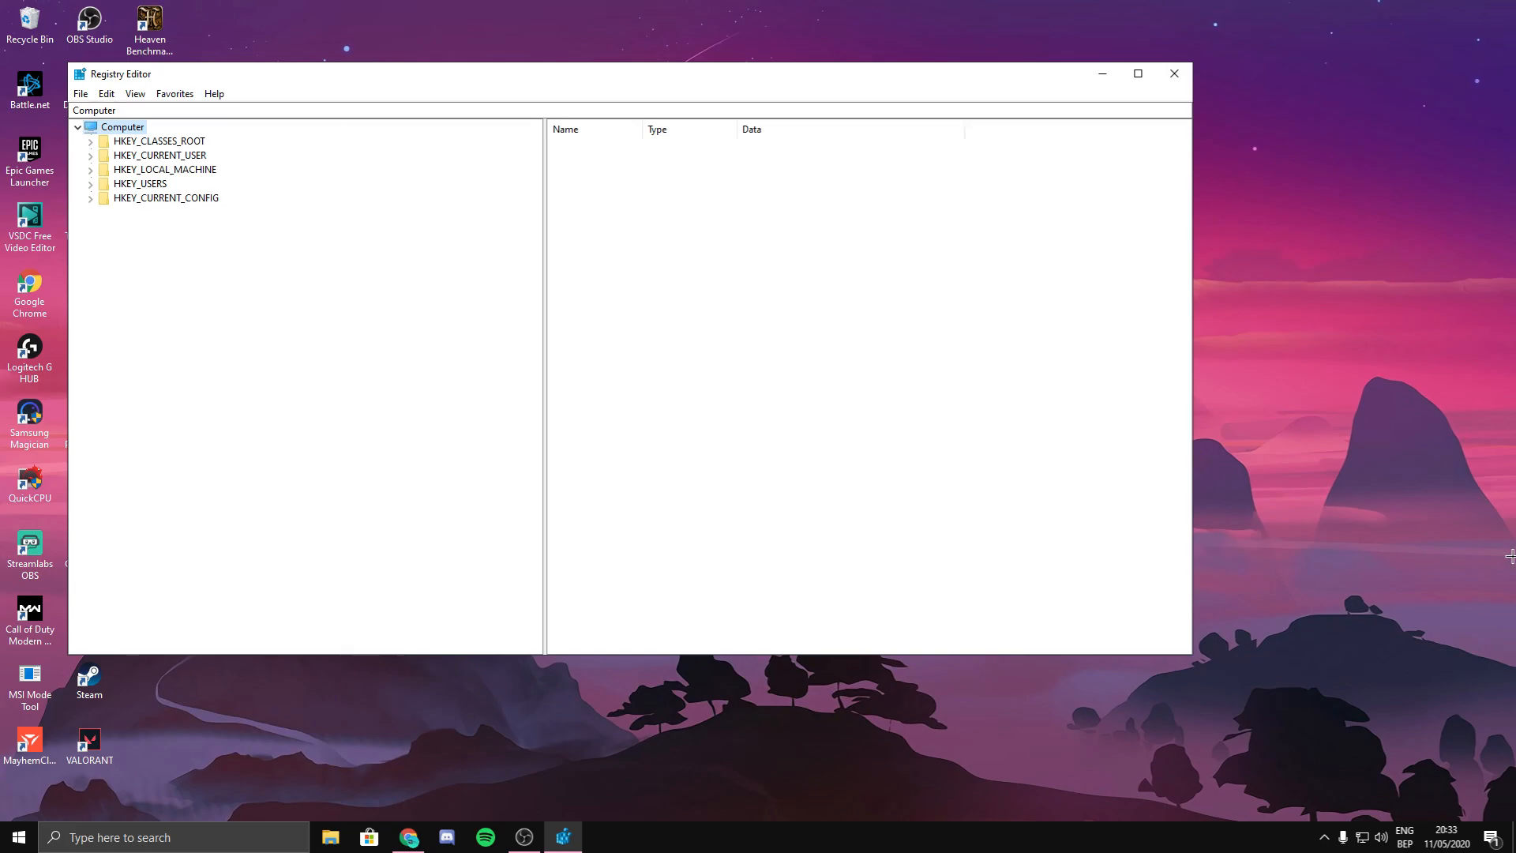
type("HKEY_LOCAL_MACHINE\\SOFTWARE\\Microsoft\\Windows NT\\CurrentVersion\\Multimedia\\SystemProfile")
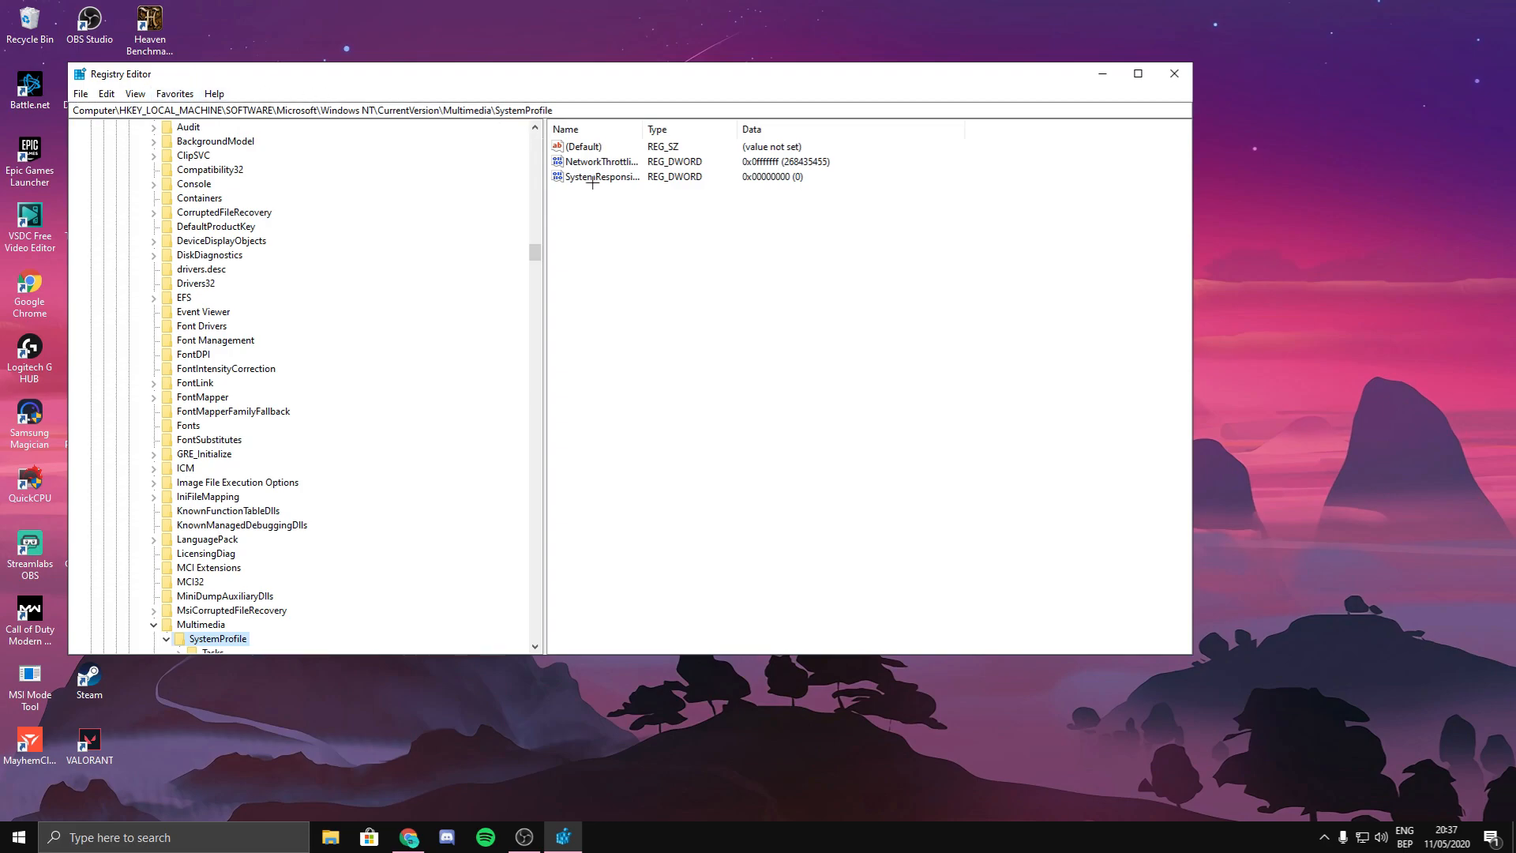
Change NetworkThrottlingIndex to ffffffff and SystemResponsiveness to 0.
double_click(596, 161)
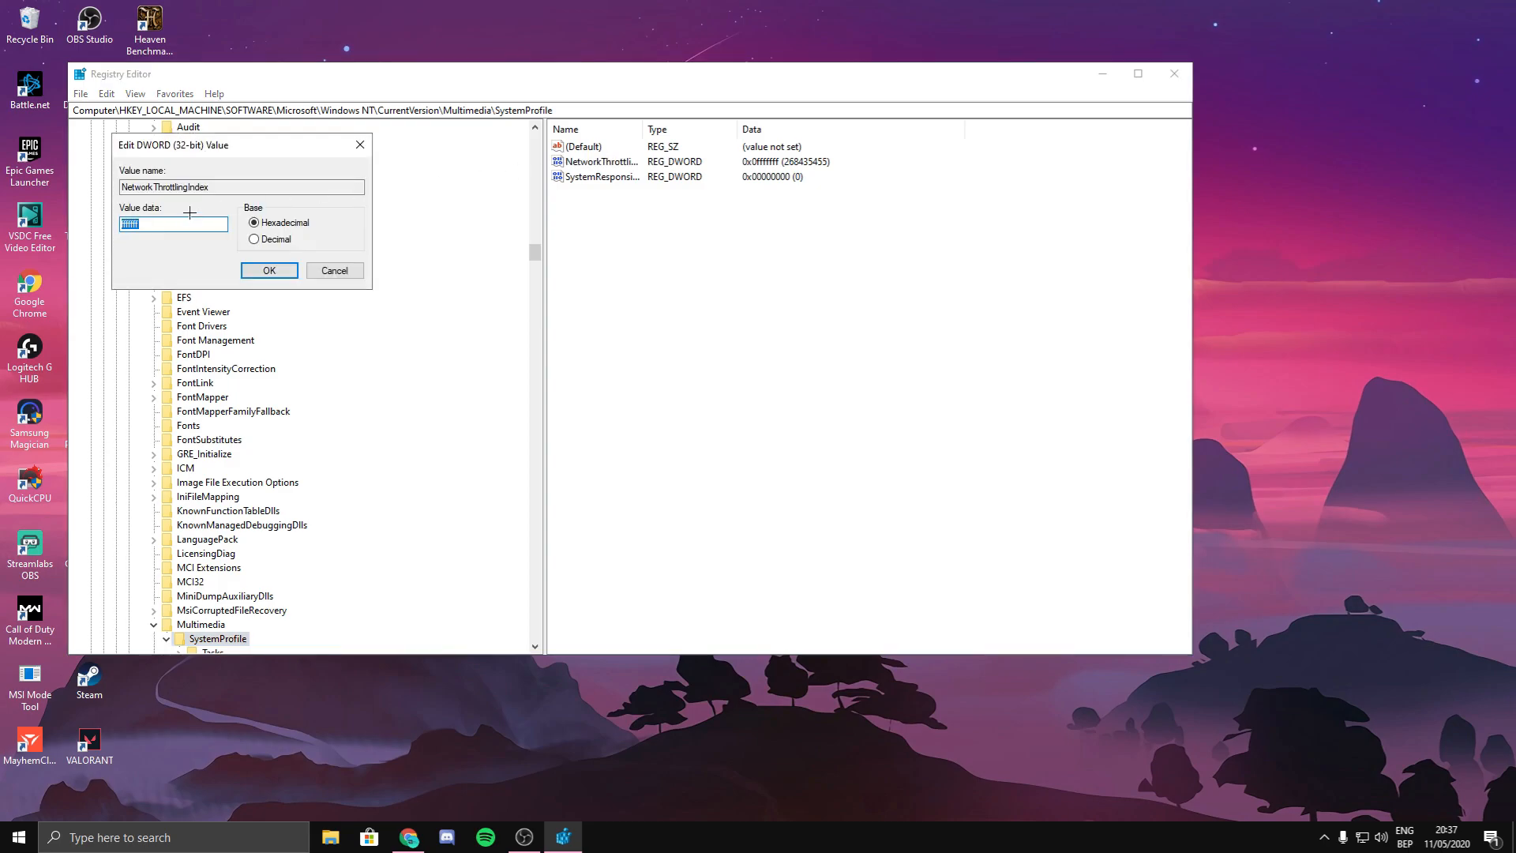
mouse_move(217, 198)
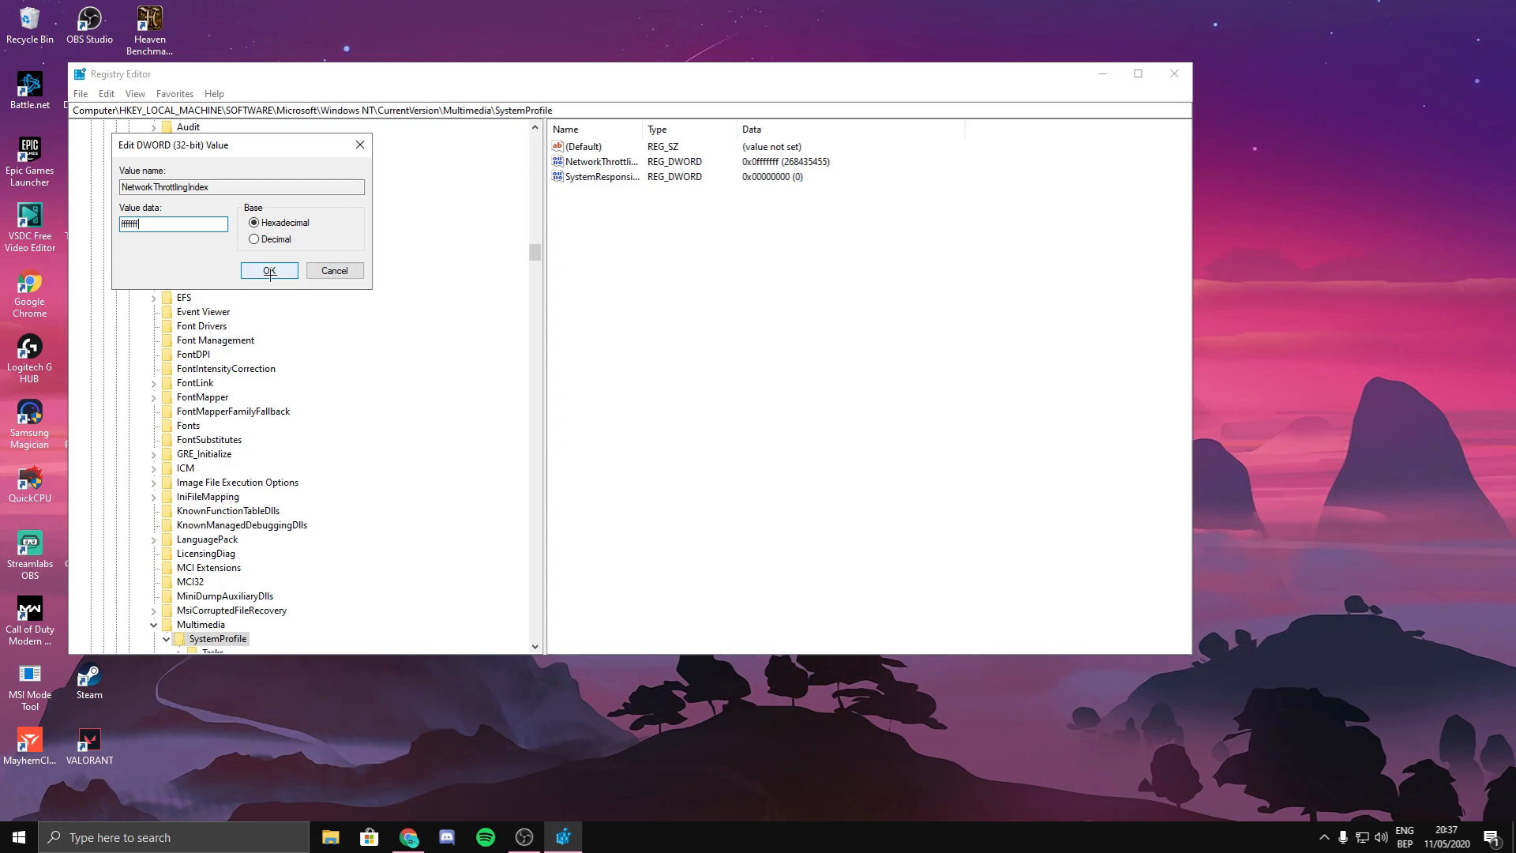
left_click(269, 271)
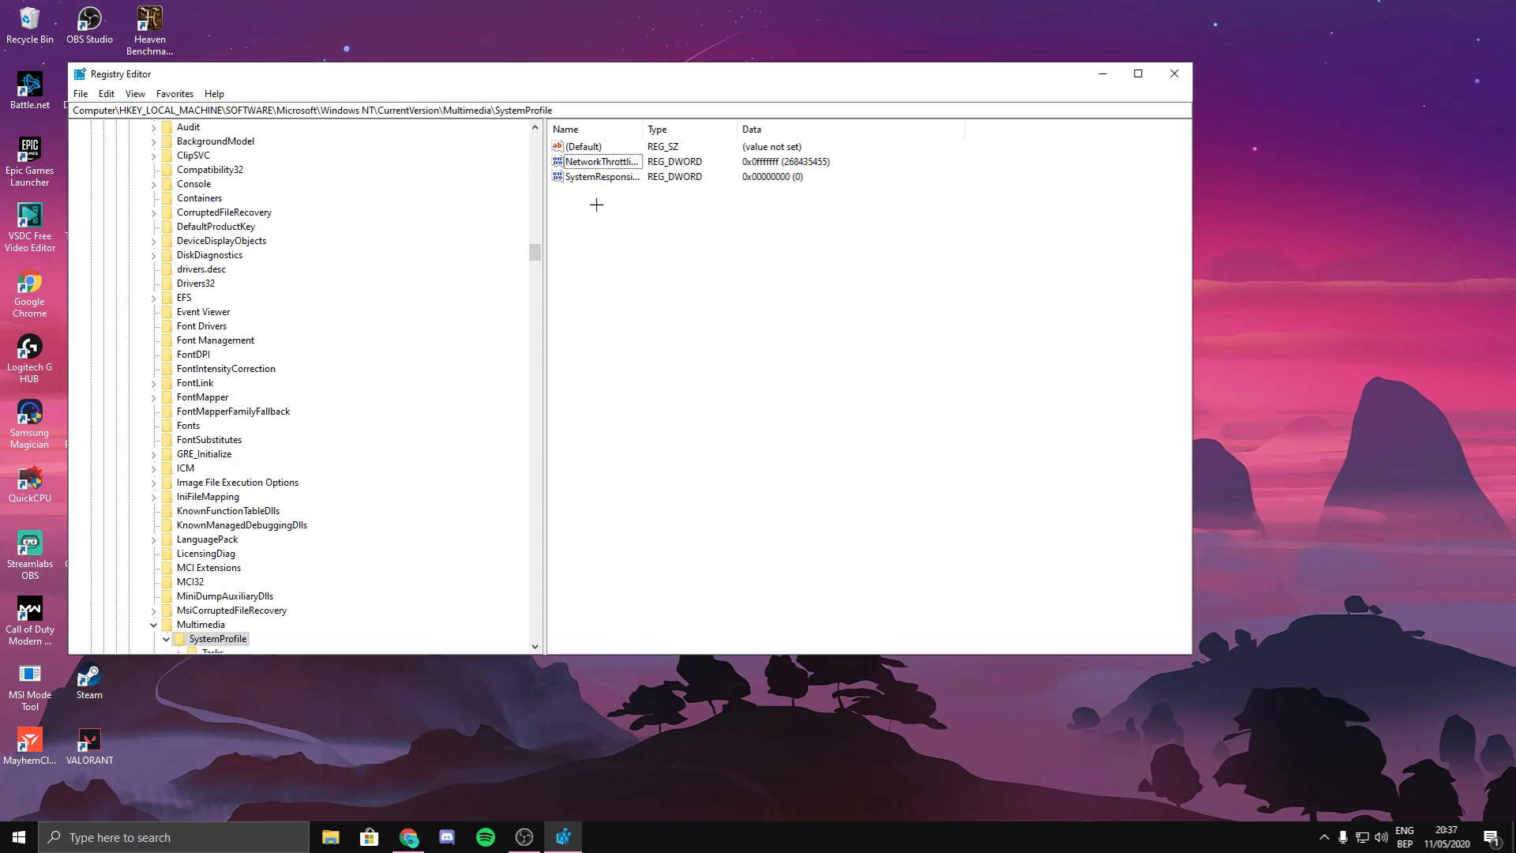
double_click(600, 176)
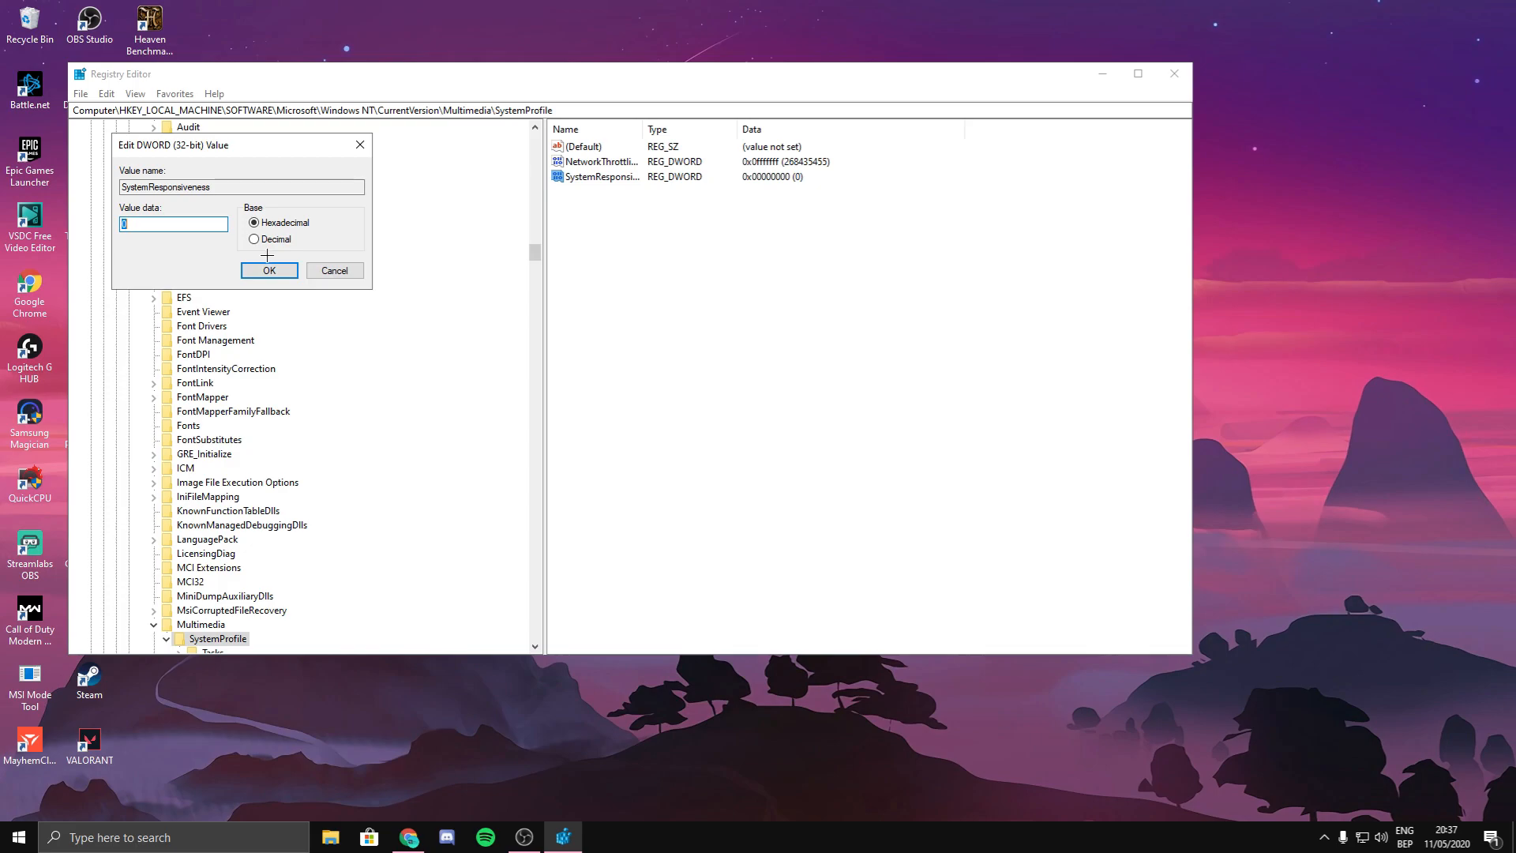
mouse_move(274, 290)
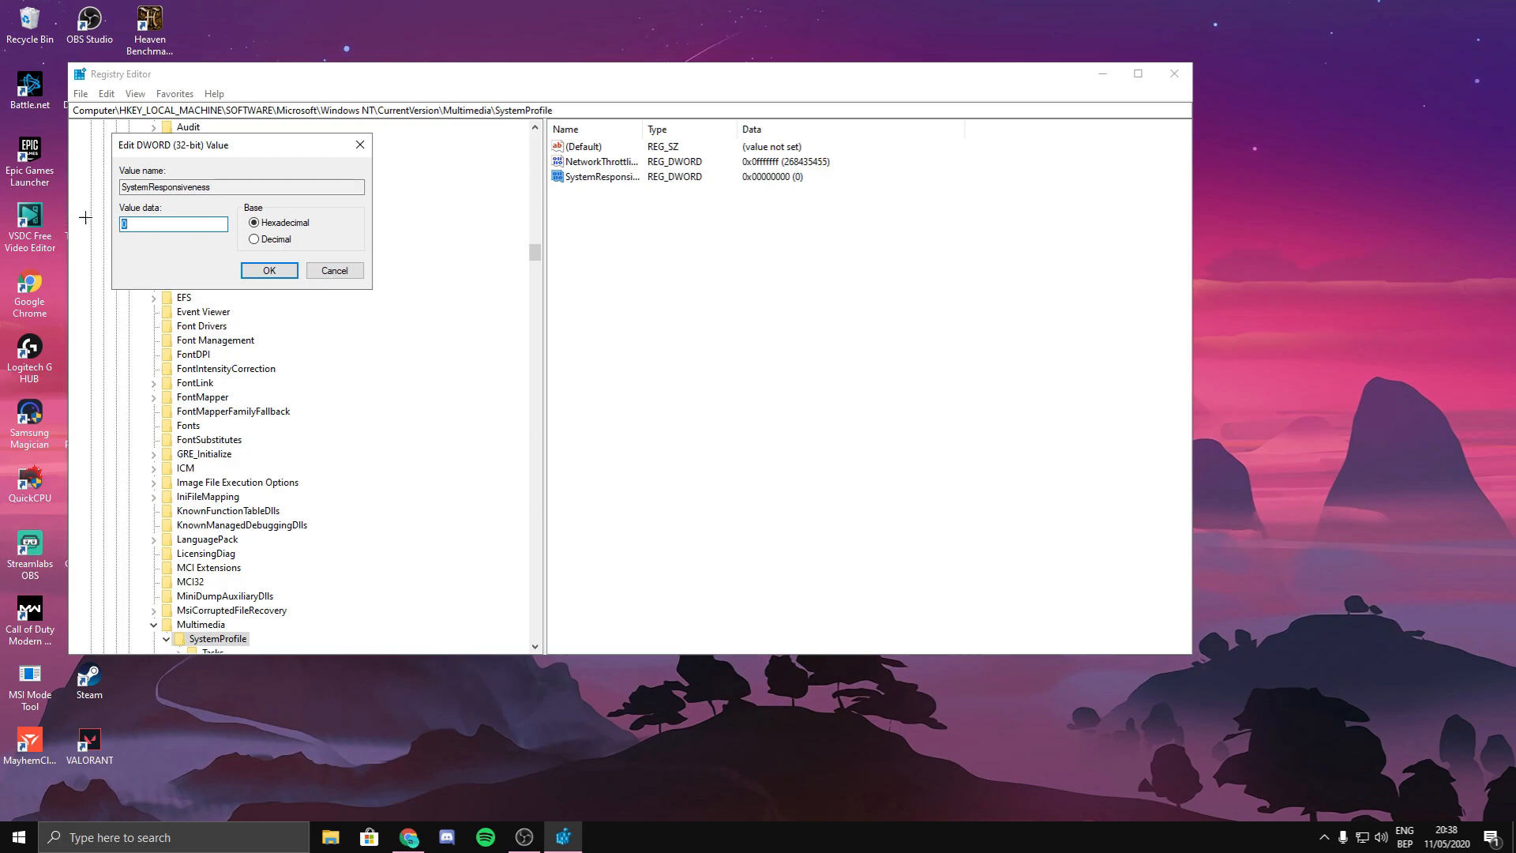
left_click(268, 270)
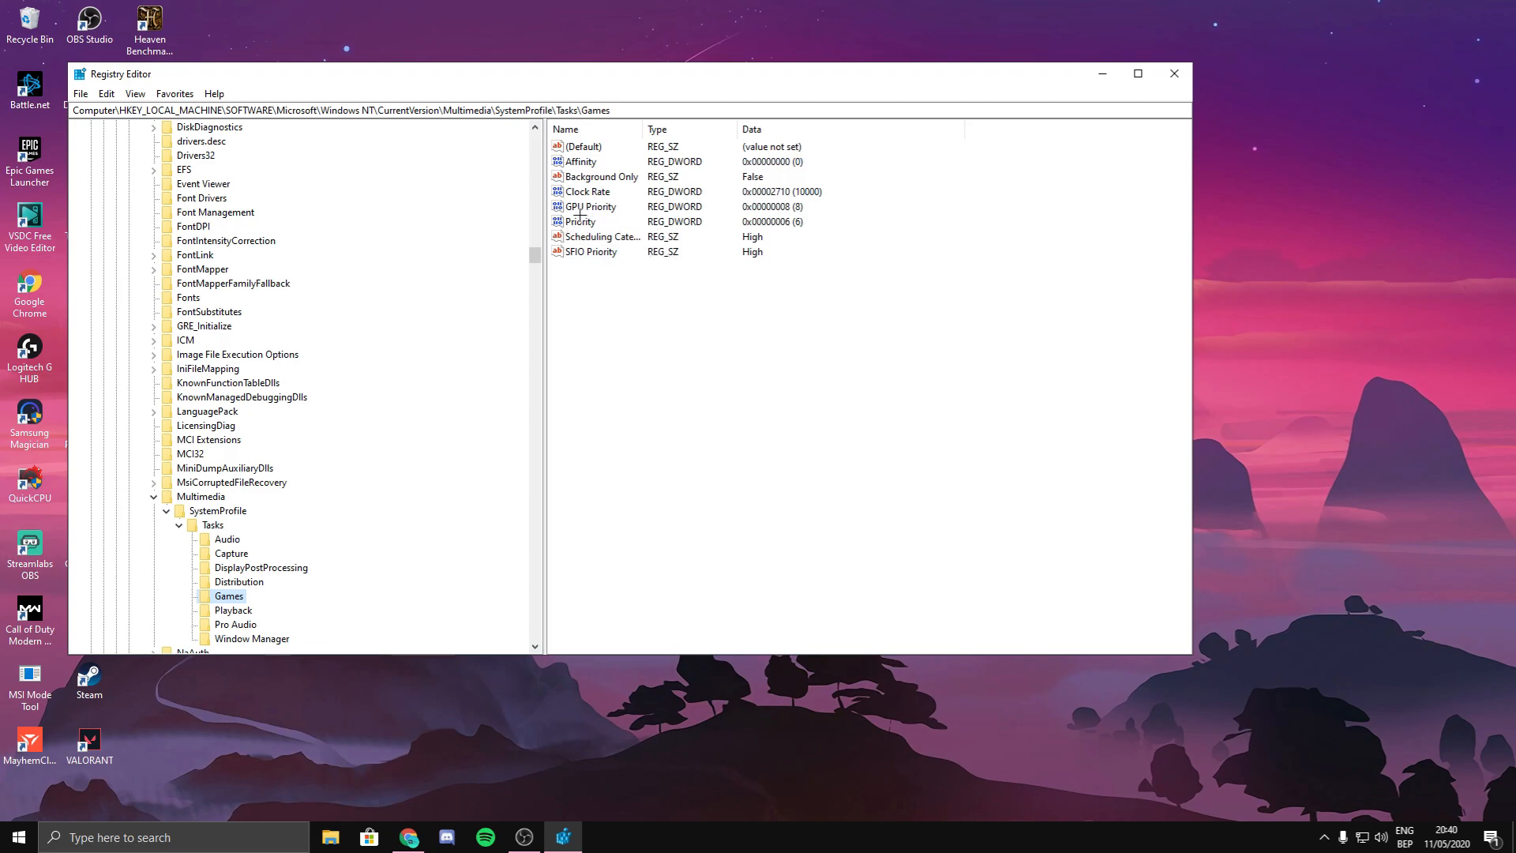
Under Tasks\Games, change GPU Priority to 8 and Priority to 6.
double_click(586, 206)
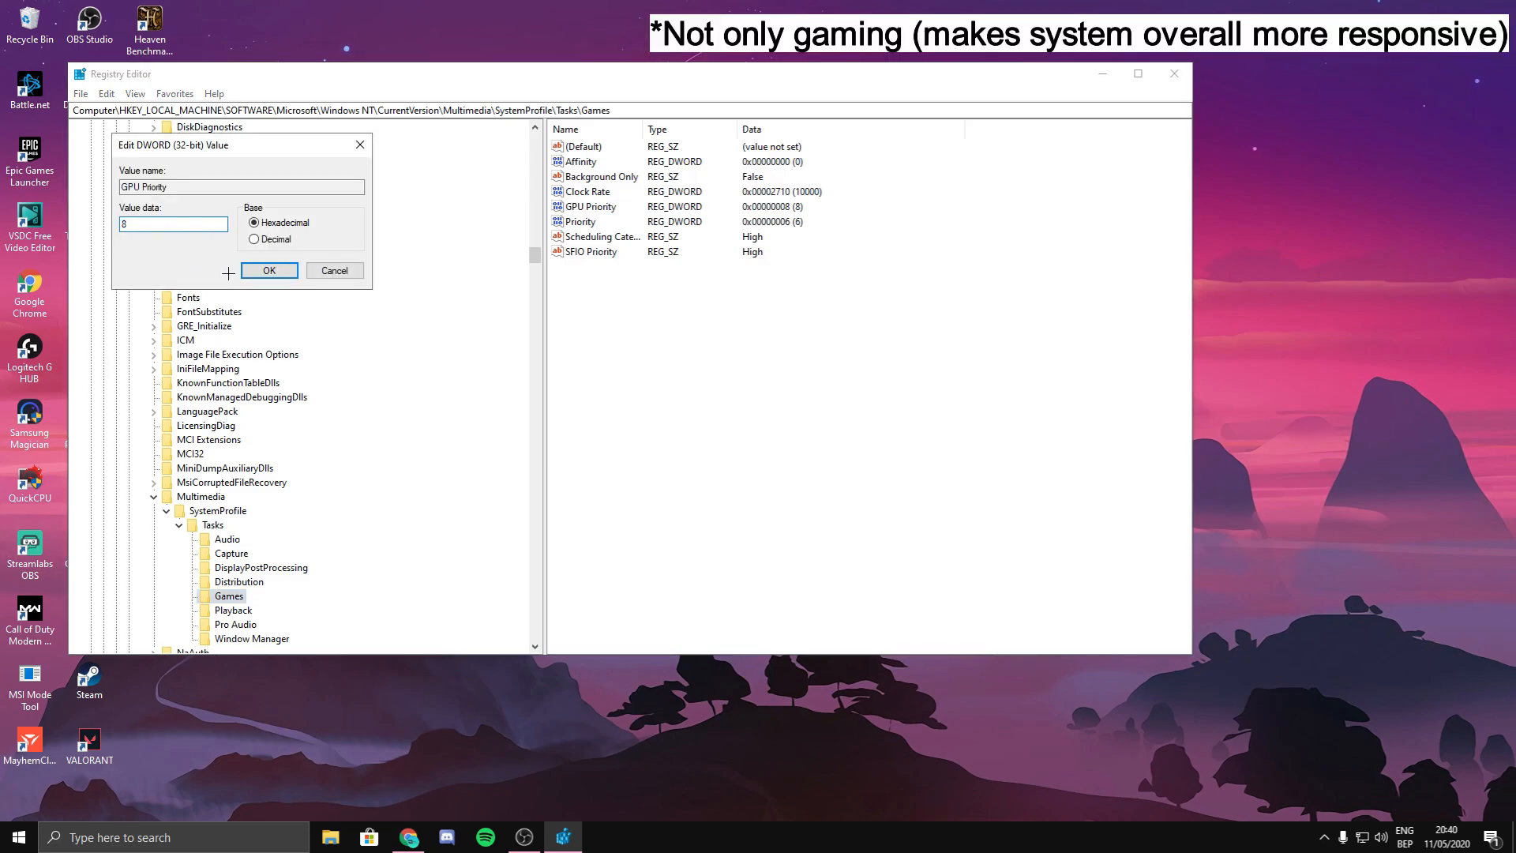
double_click(580, 221)
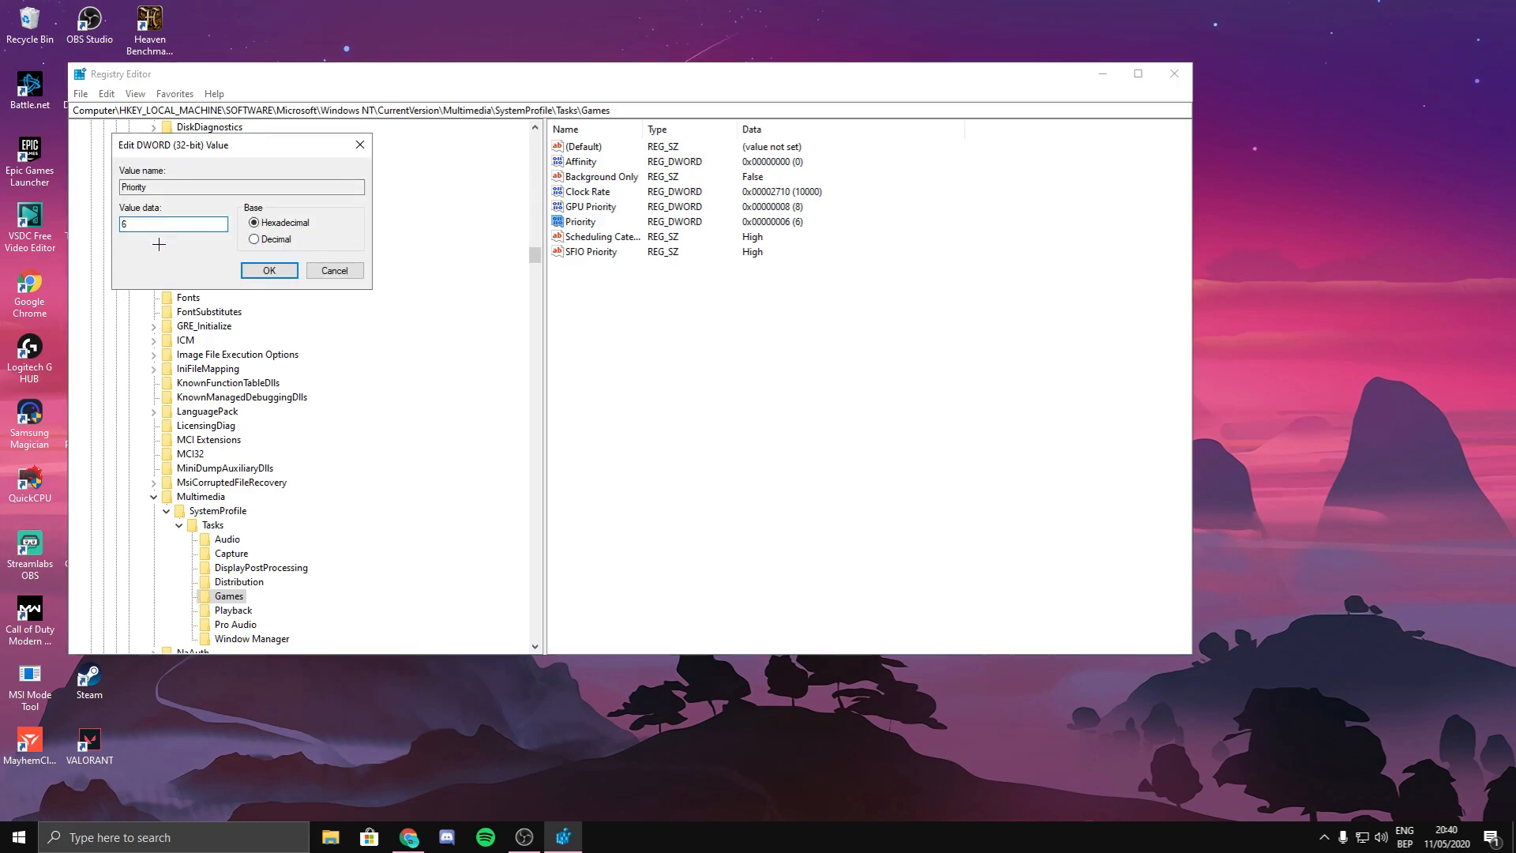
left_click(268, 270)
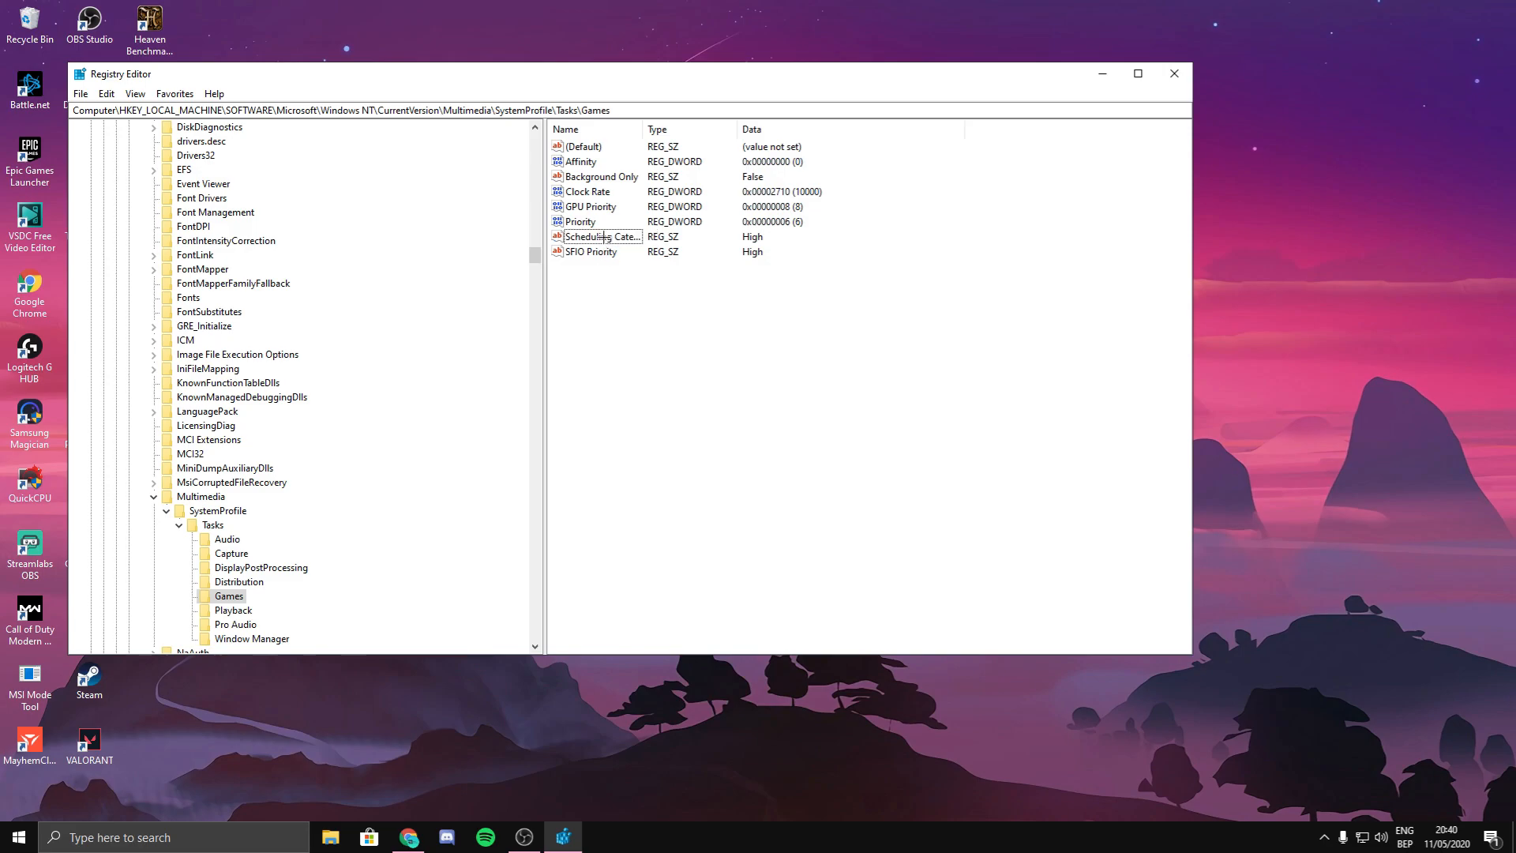
Set the Games Scheduling Category string to High, then bring up the Start menu.
double_click(600, 237)
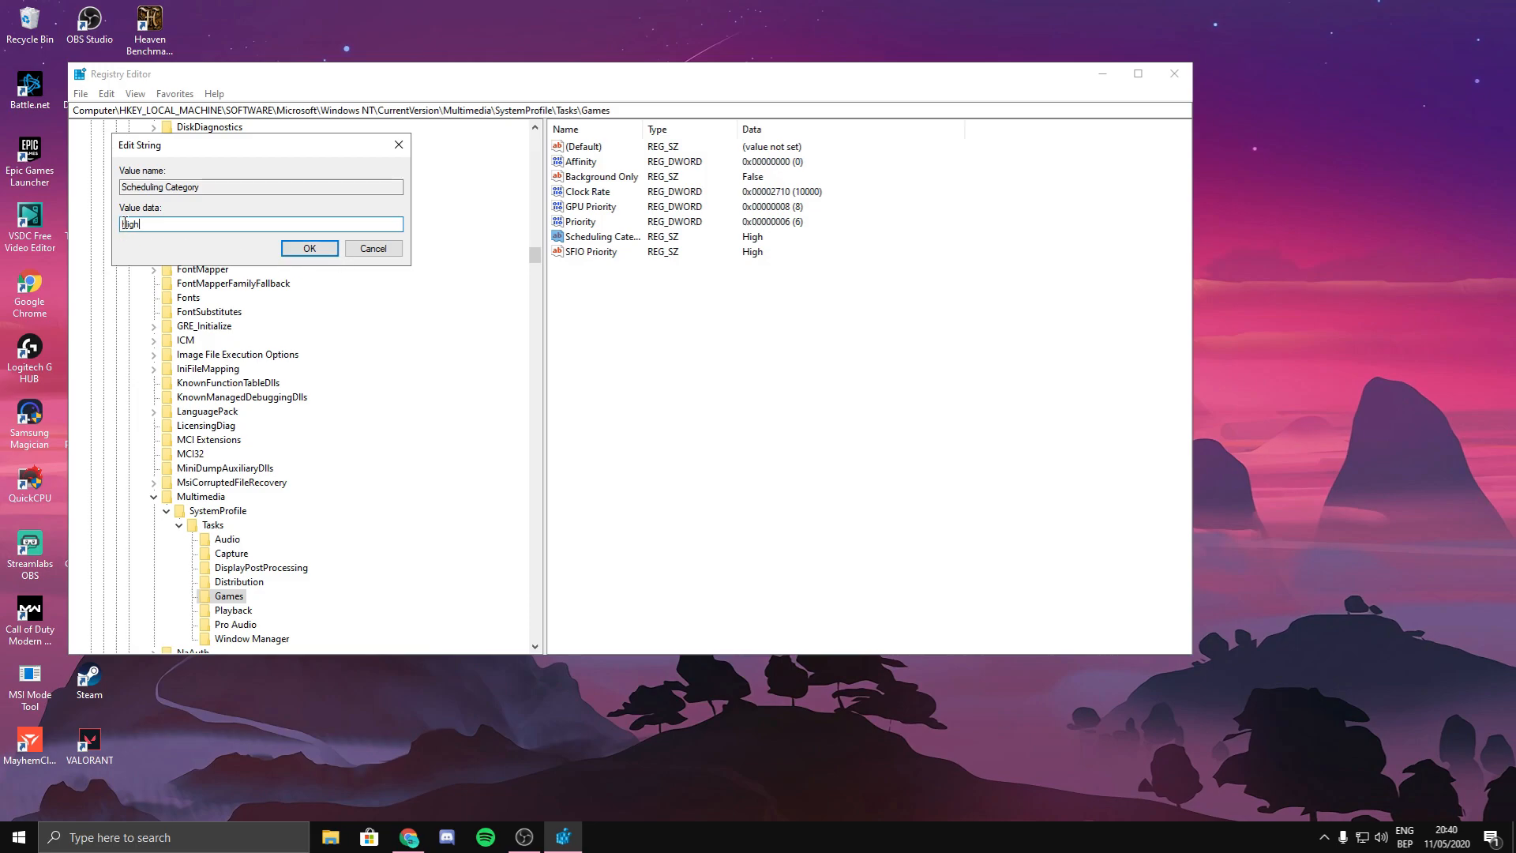
left_click(310, 249)
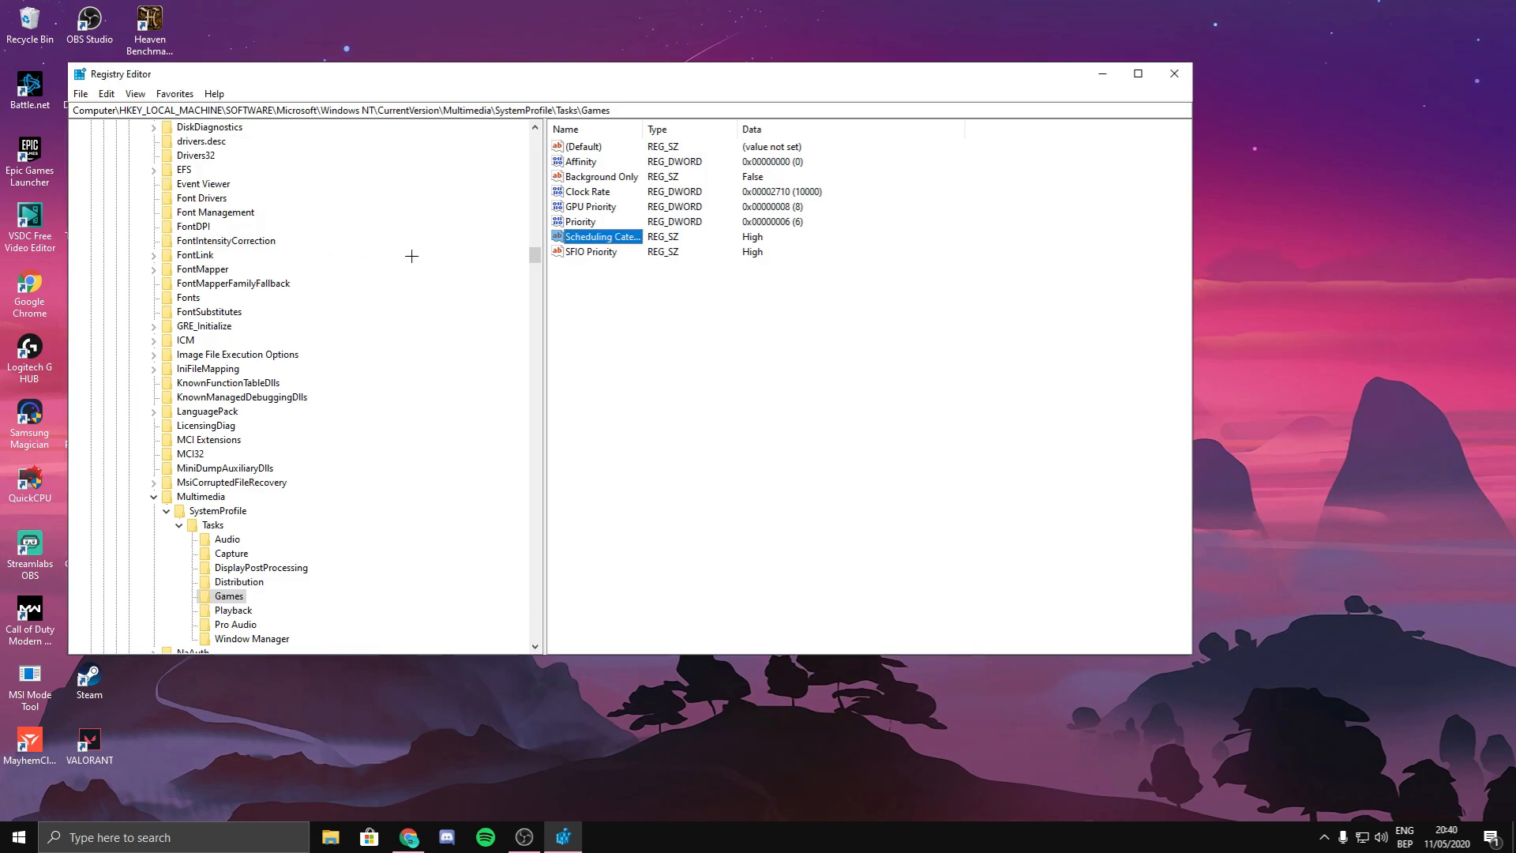
left_click(692, 309)
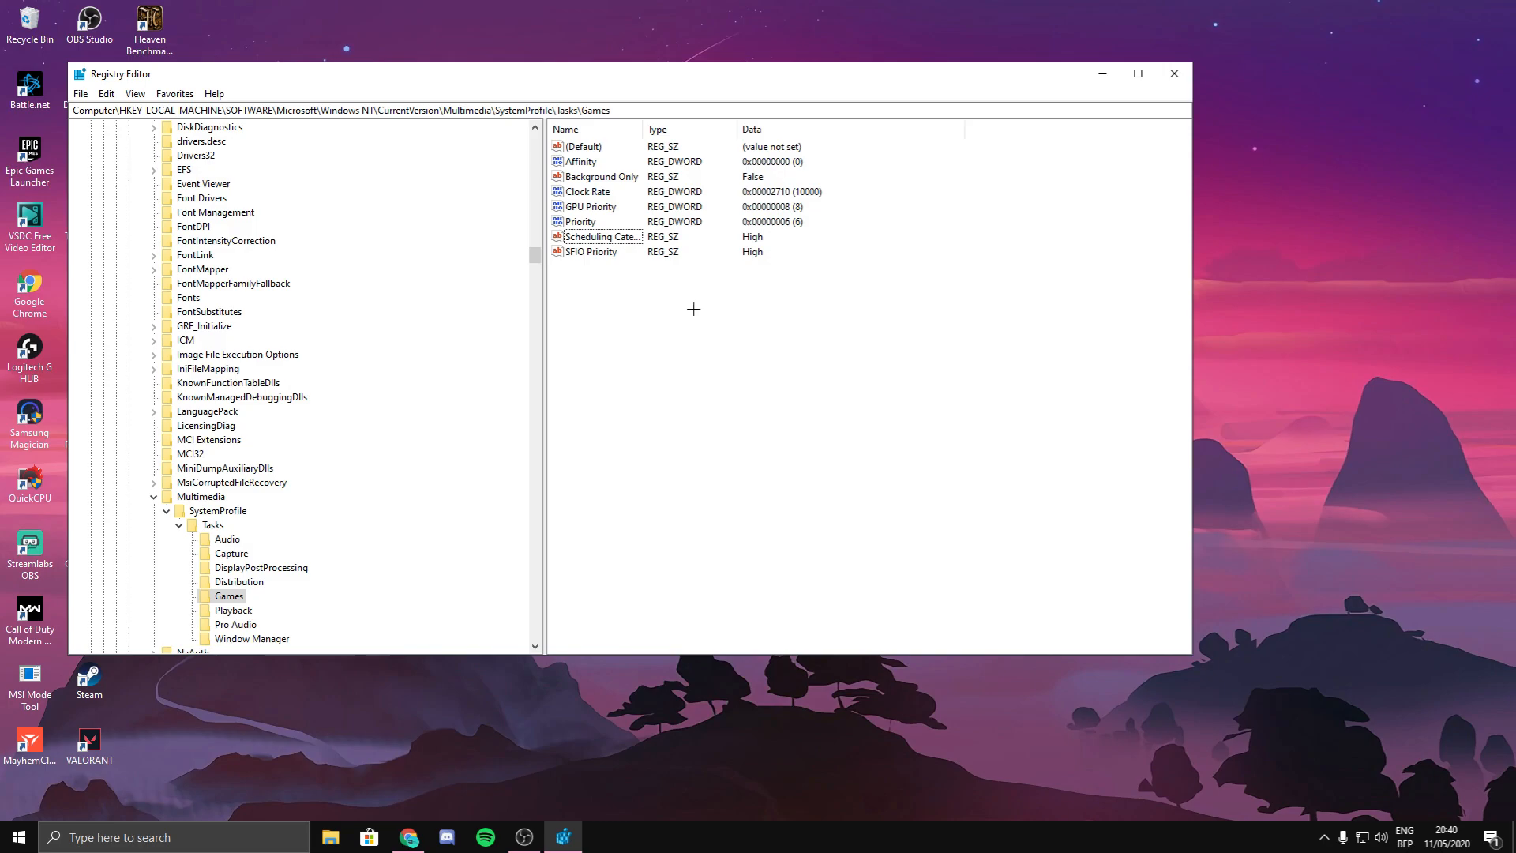
mouse_move(754, 324)
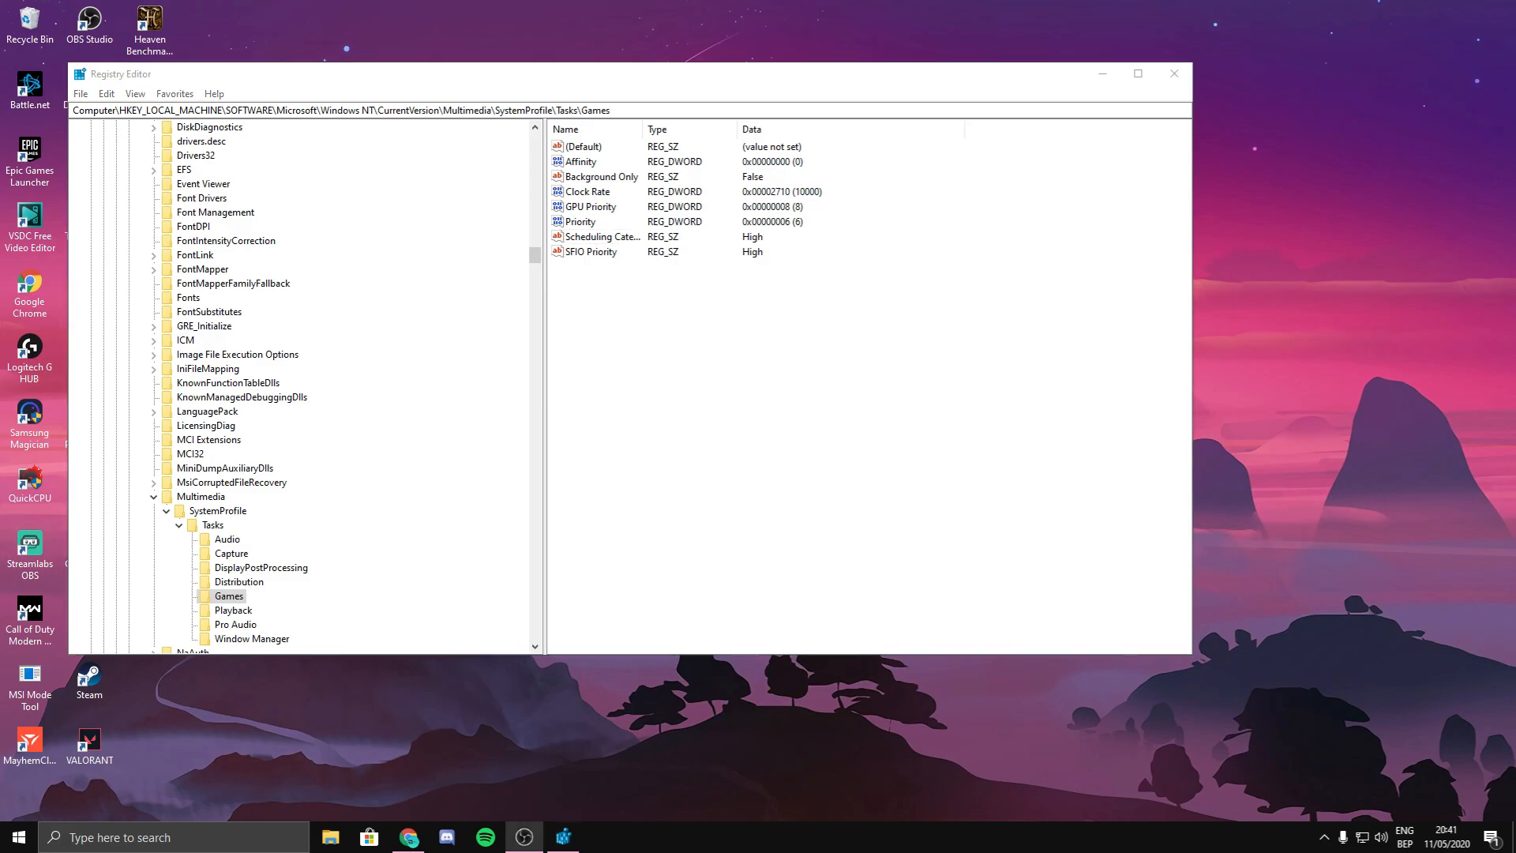
left_click(16, 836)
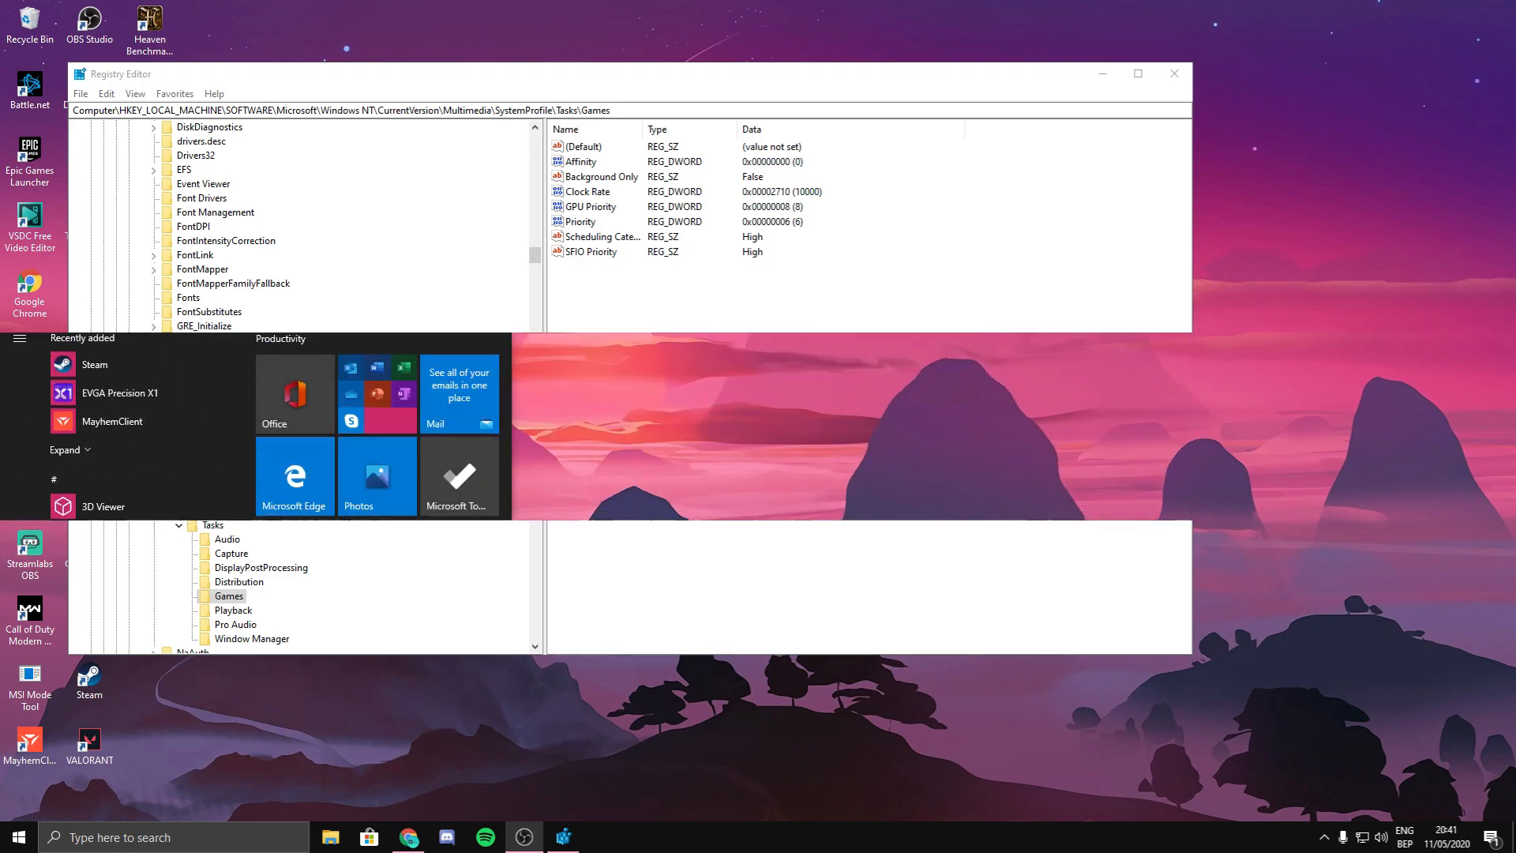